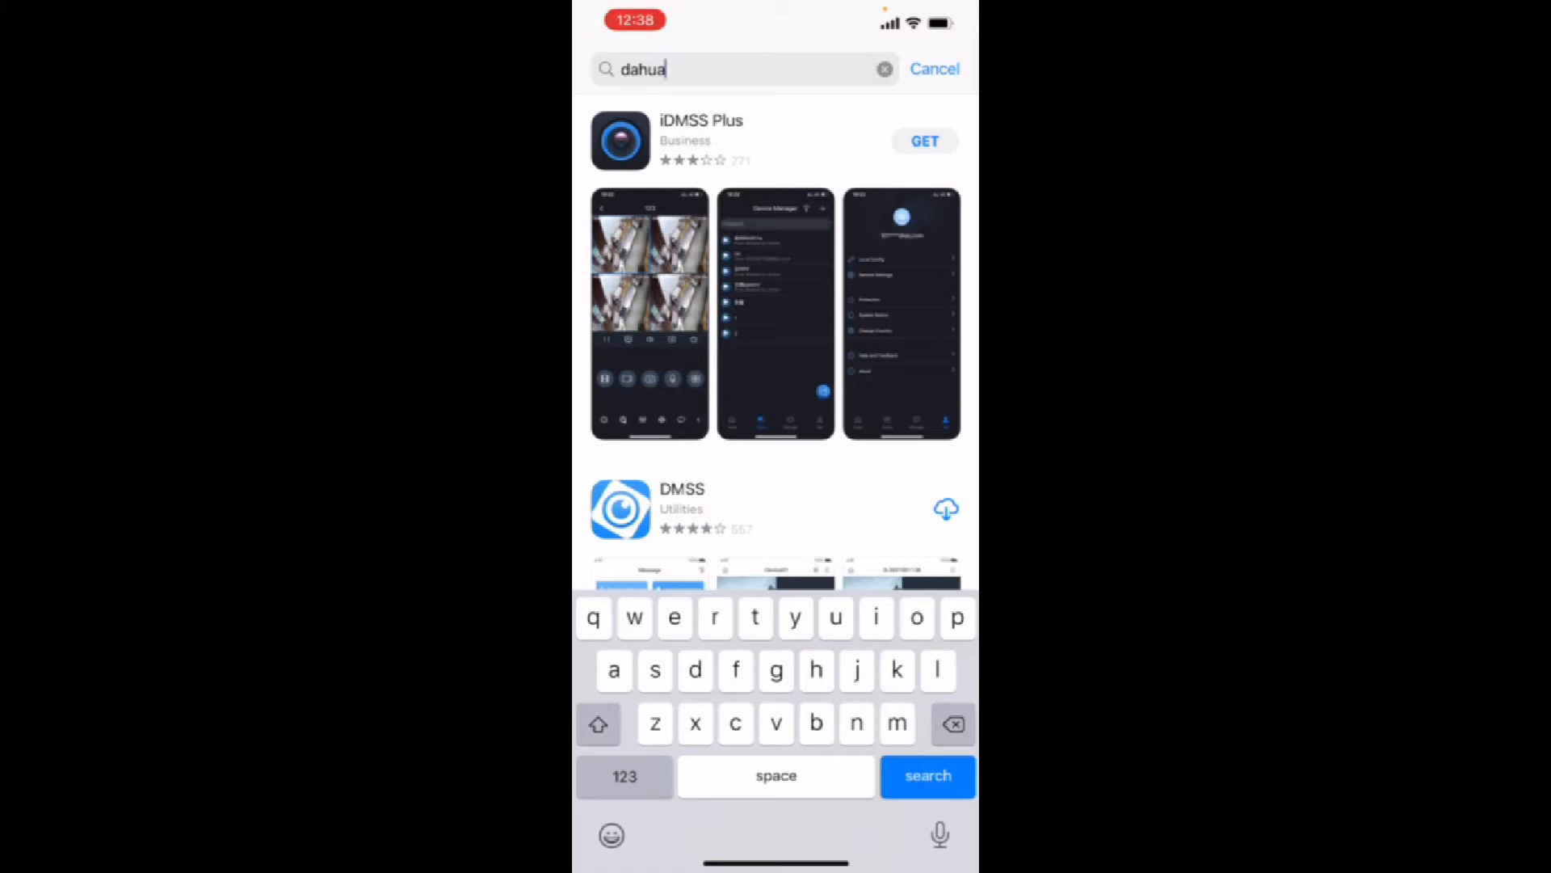
- Scroll through the 'dahua' search results to reach the DMSS listing, version 1.94.000
{"action": "scroll", "scroll_direction": "down", "scroll_amount": 3}
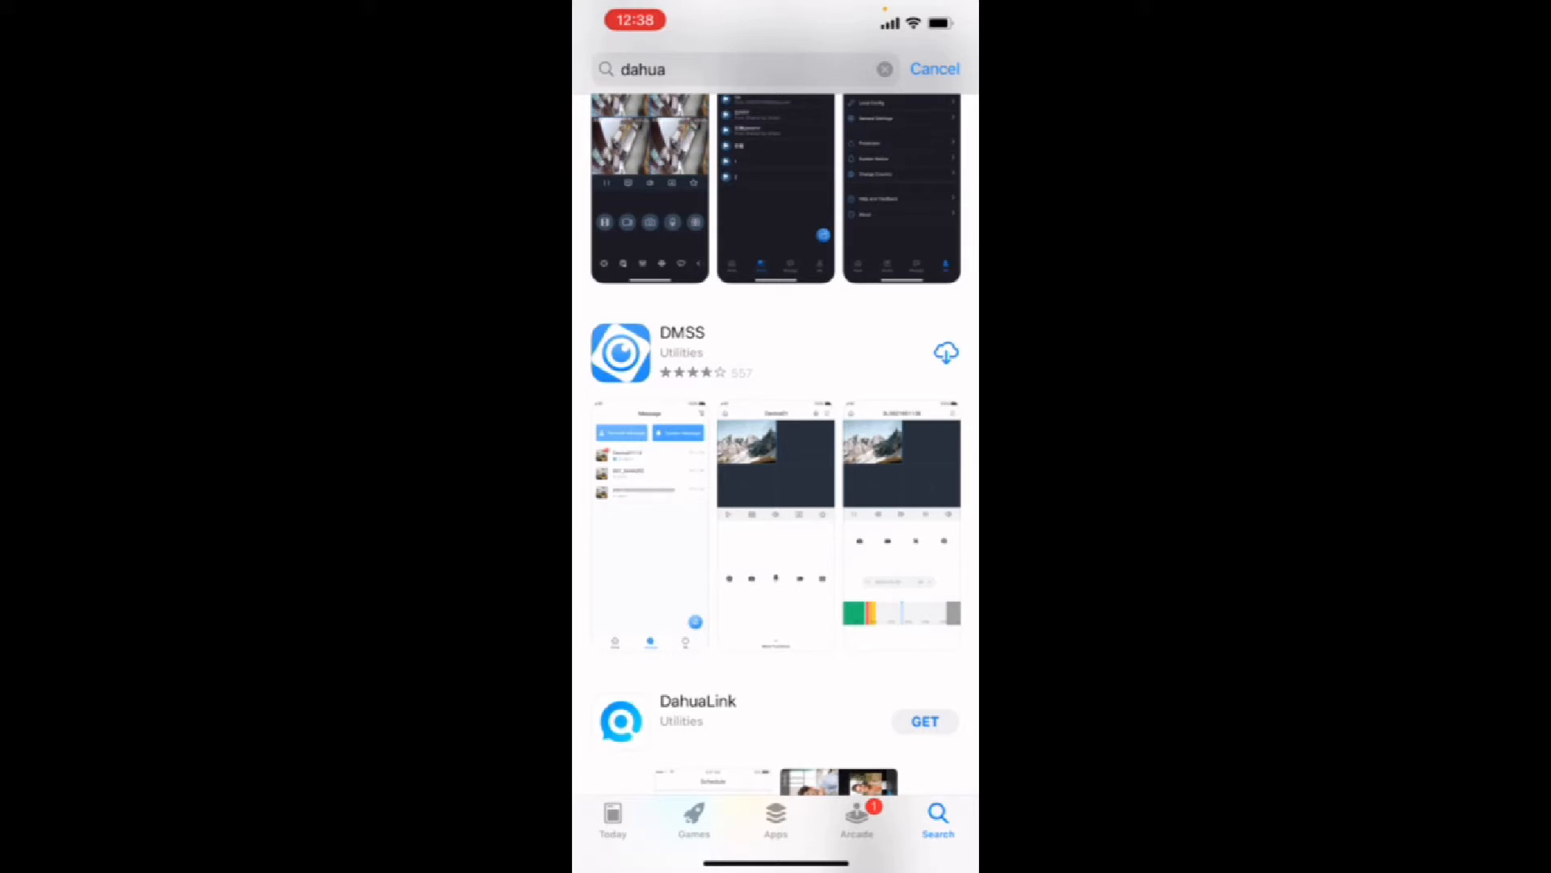
{"action": "scroll", "scroll_direction": "down", "scroll_amount": 3}
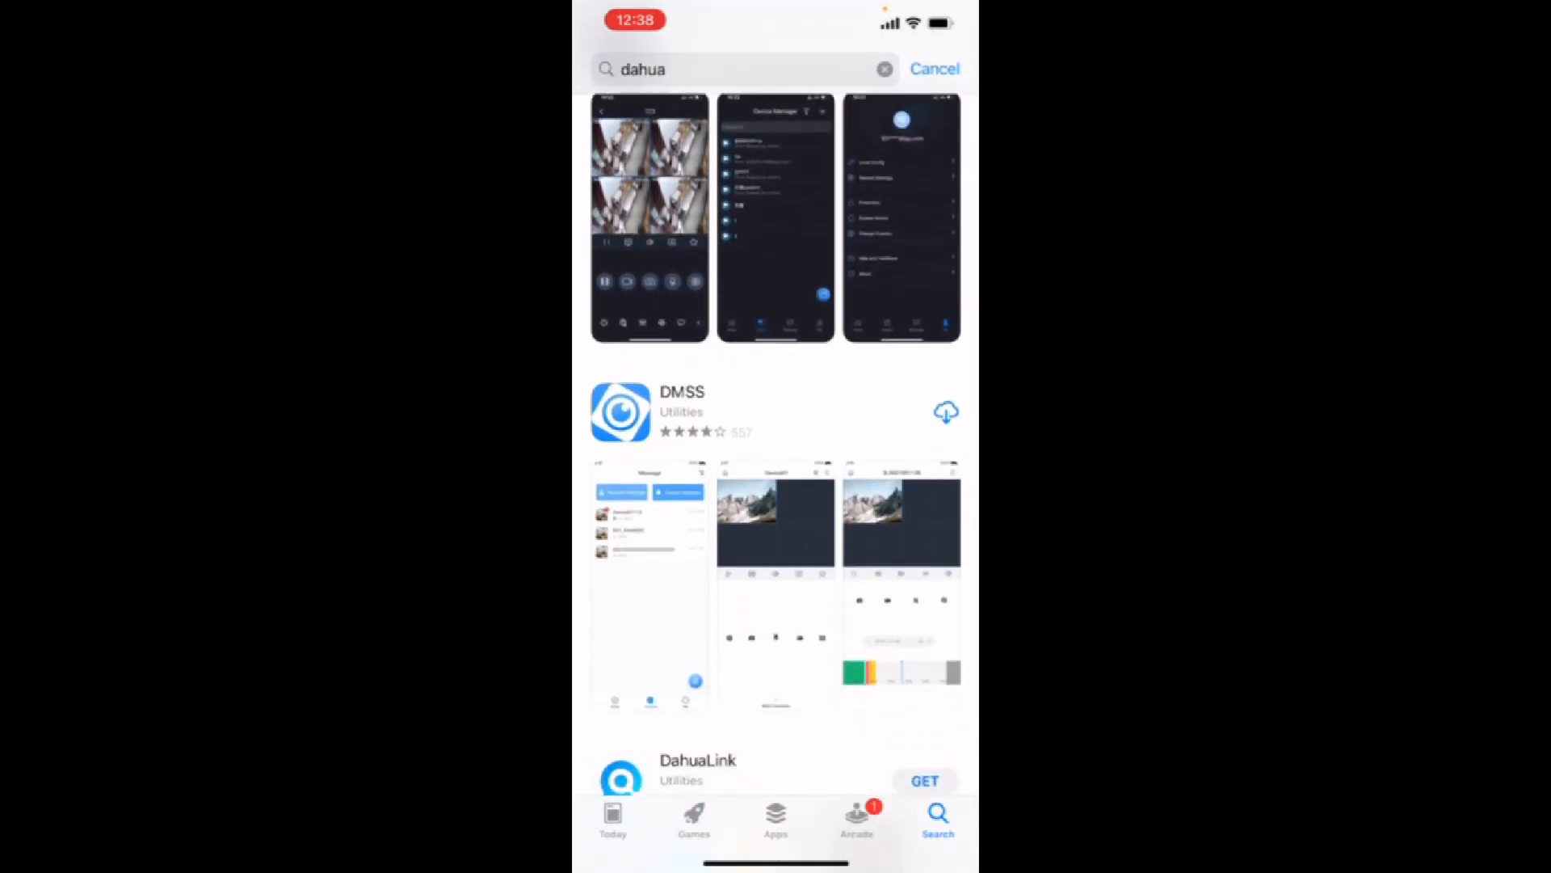
{"action": "scroll", "scroll_direction": "down", "scroll_amount": 3}
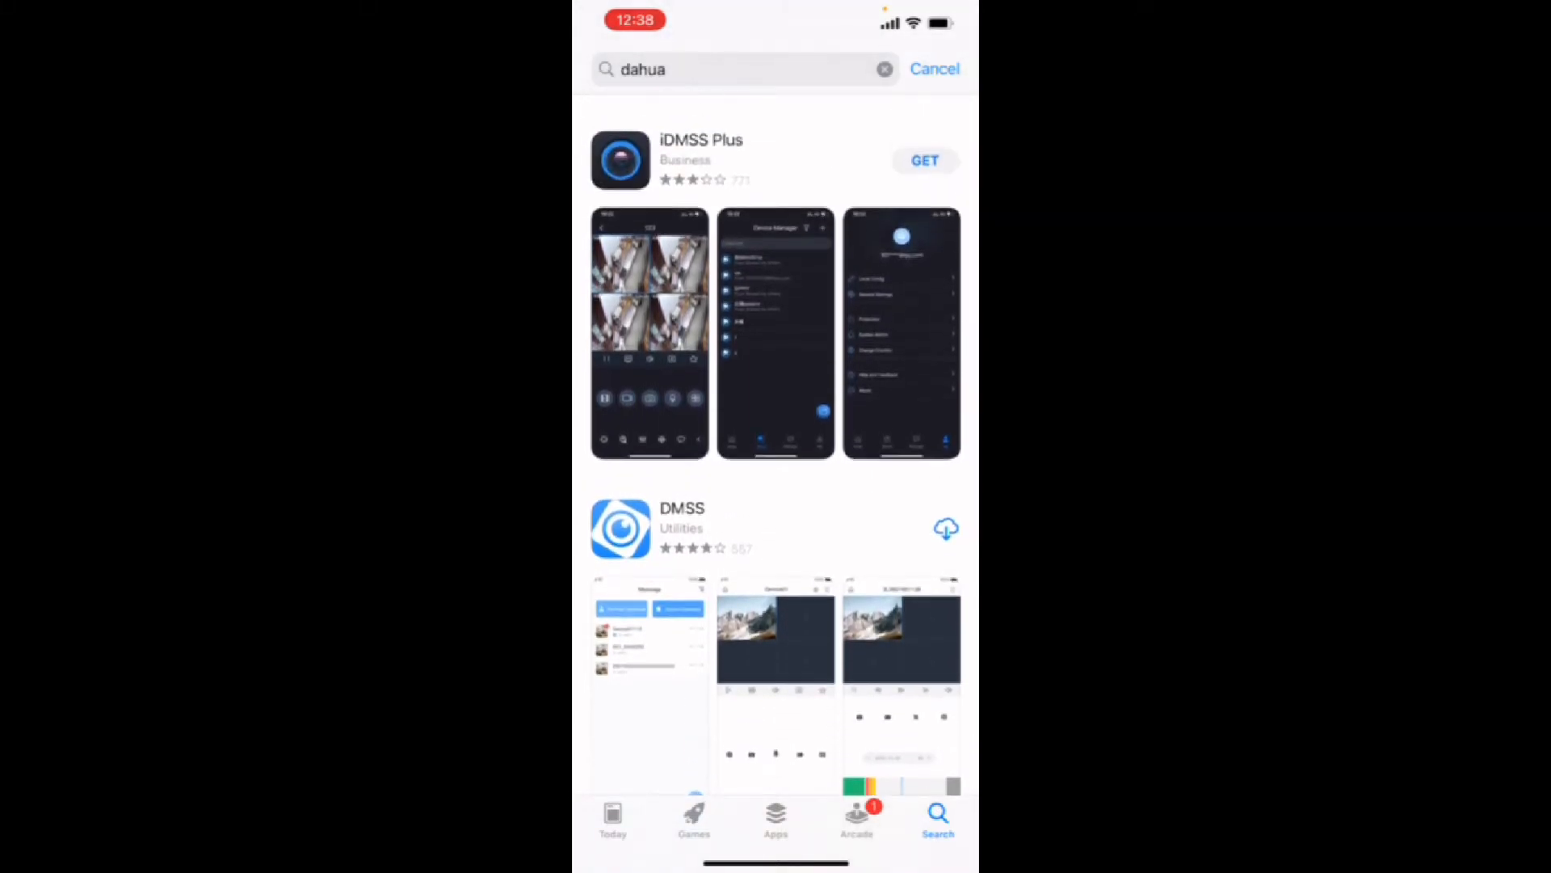
{"action": "scroll", "scroll_direction": "down", "scroll_amount": 3}
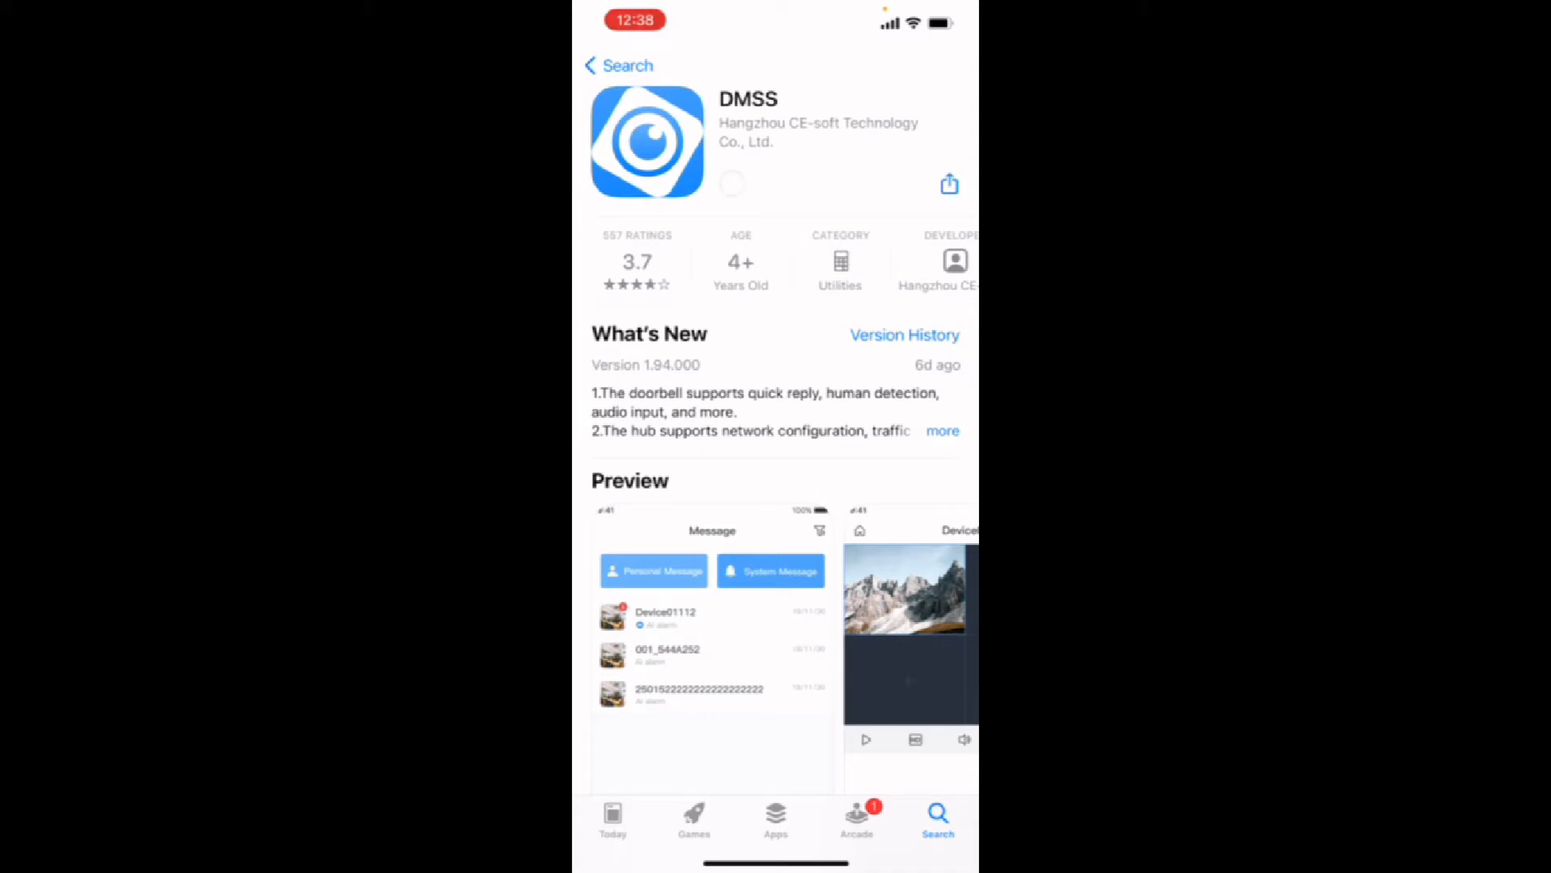
- Confirm the DMSS install, wait for the download, and launch the app
{"action": "left_click", "coordinate": [732, 183]}
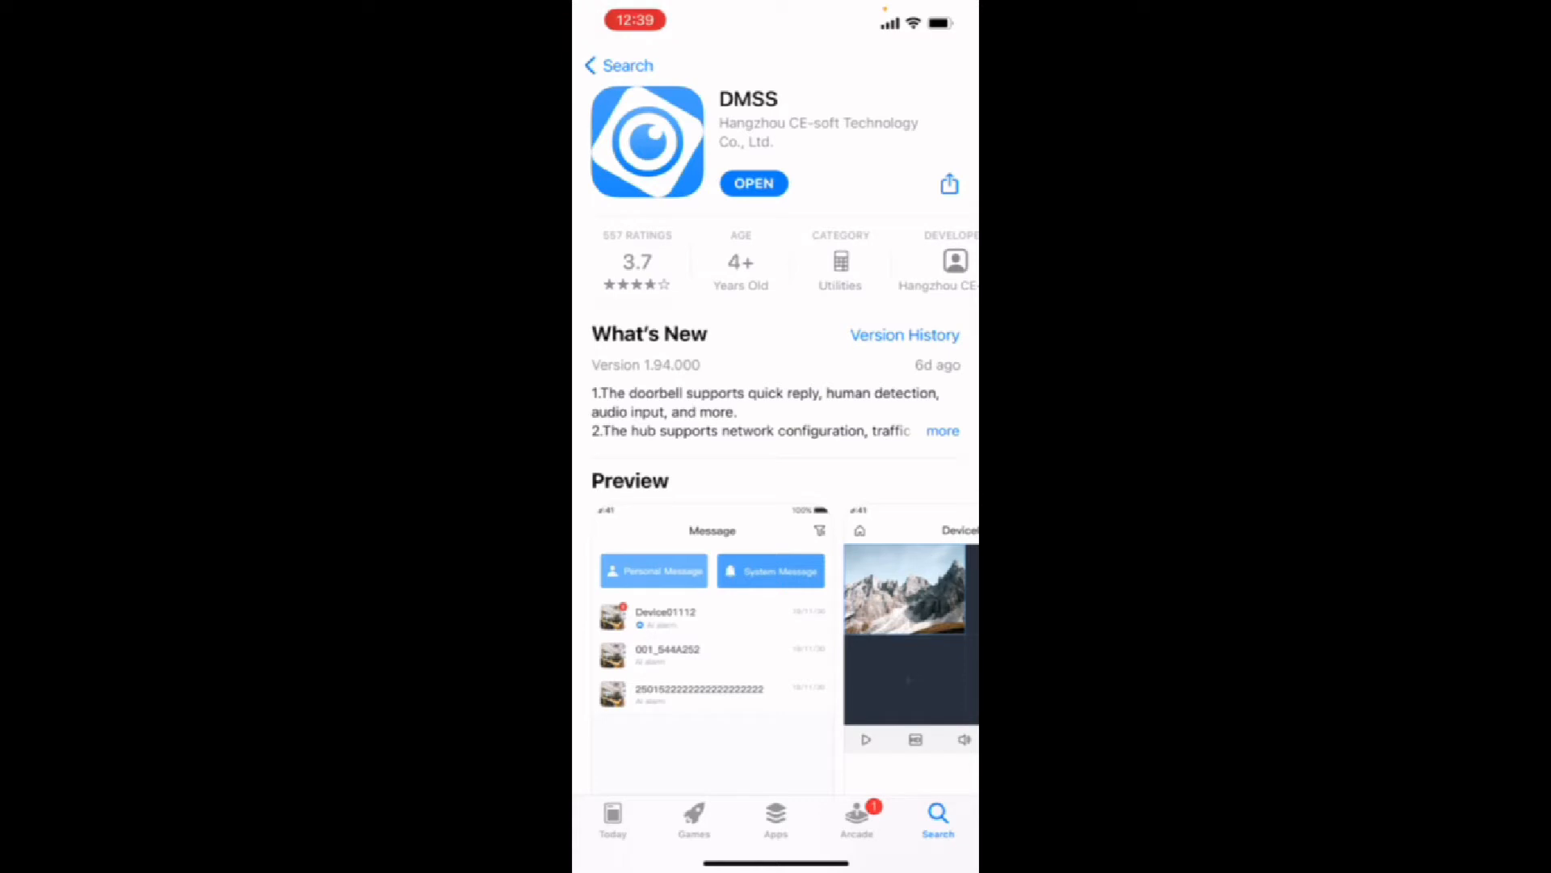
{"action": "left_click", "coordinate": [753, 183]}
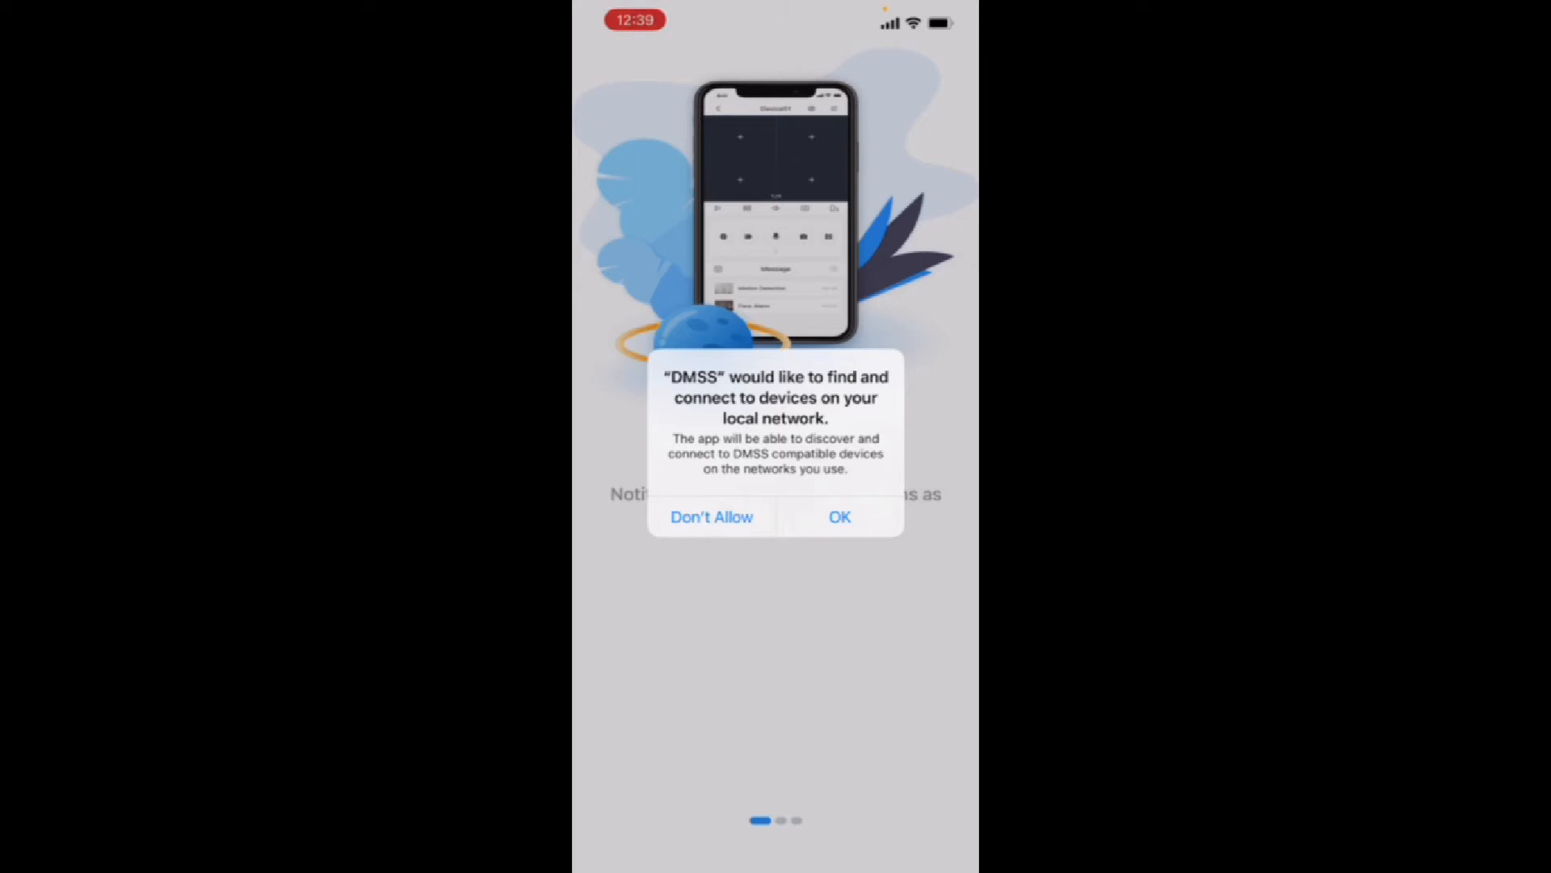
- Grant DMSS local network device access and permission to send notifications
{"action": "left_click", "coordinate": [840, 517]}
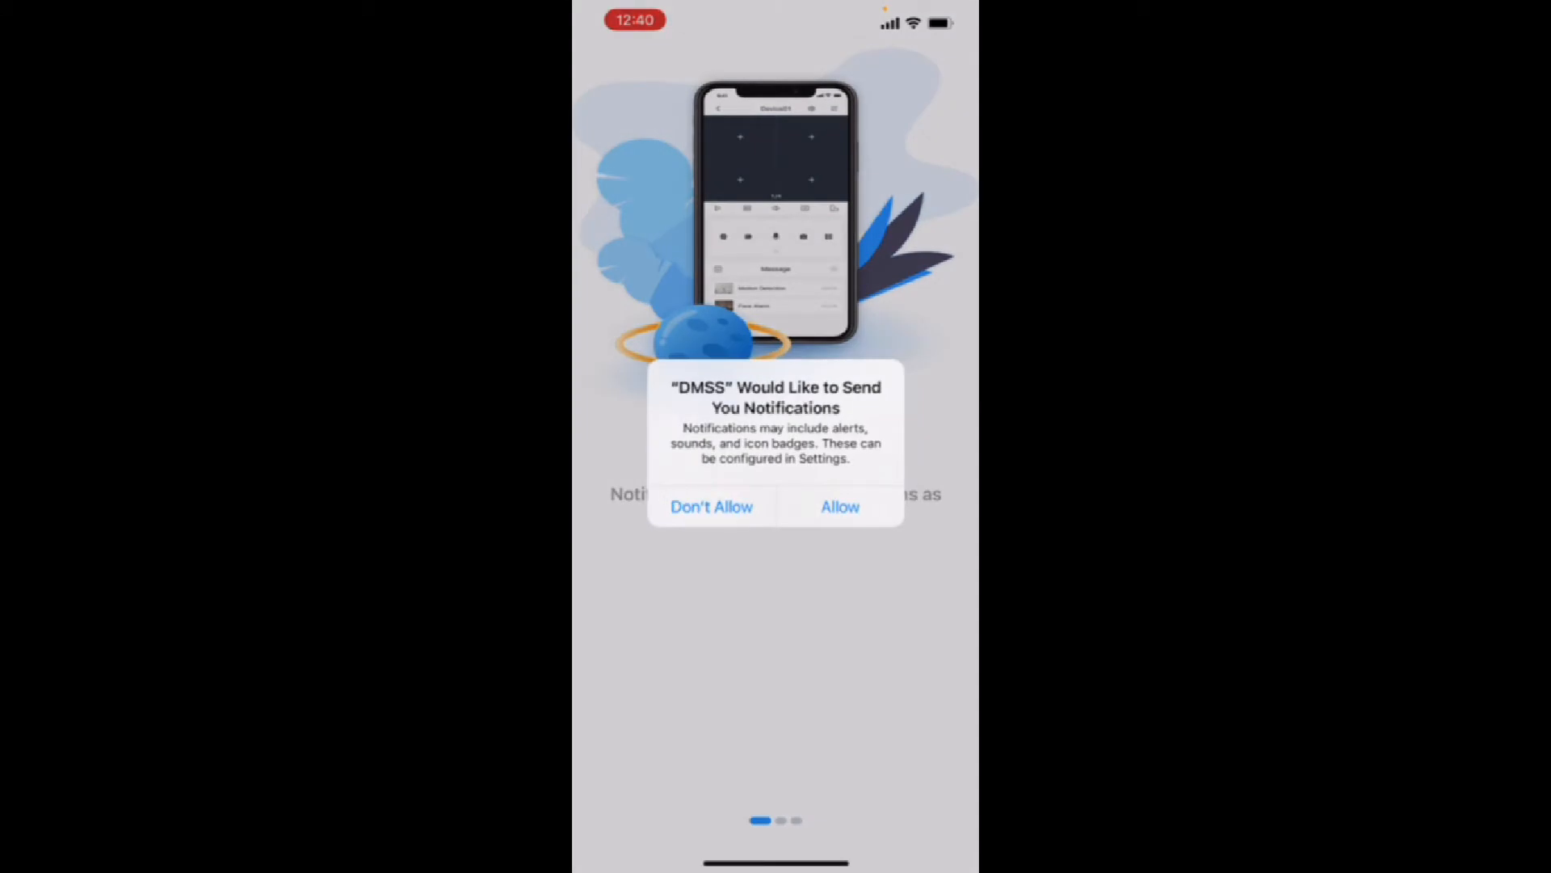
{"action": "left_click", "coordinate": [840, 507]}
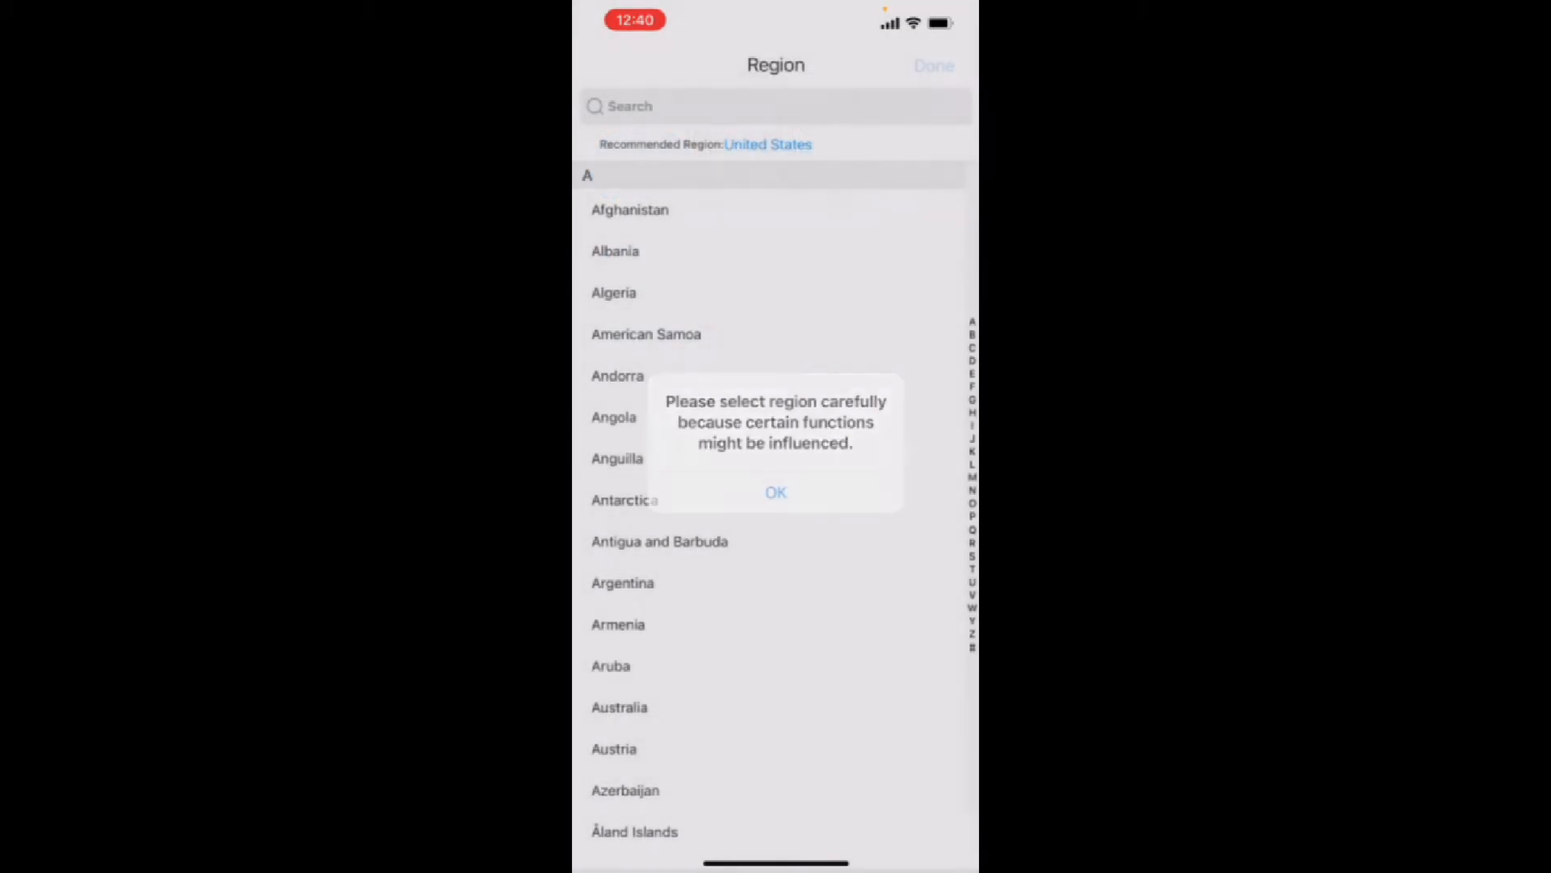
- Acknowledge the region warning so the region can be confirmed and Home appears
{"action": "left_click", "coordinate": [776, 493]}
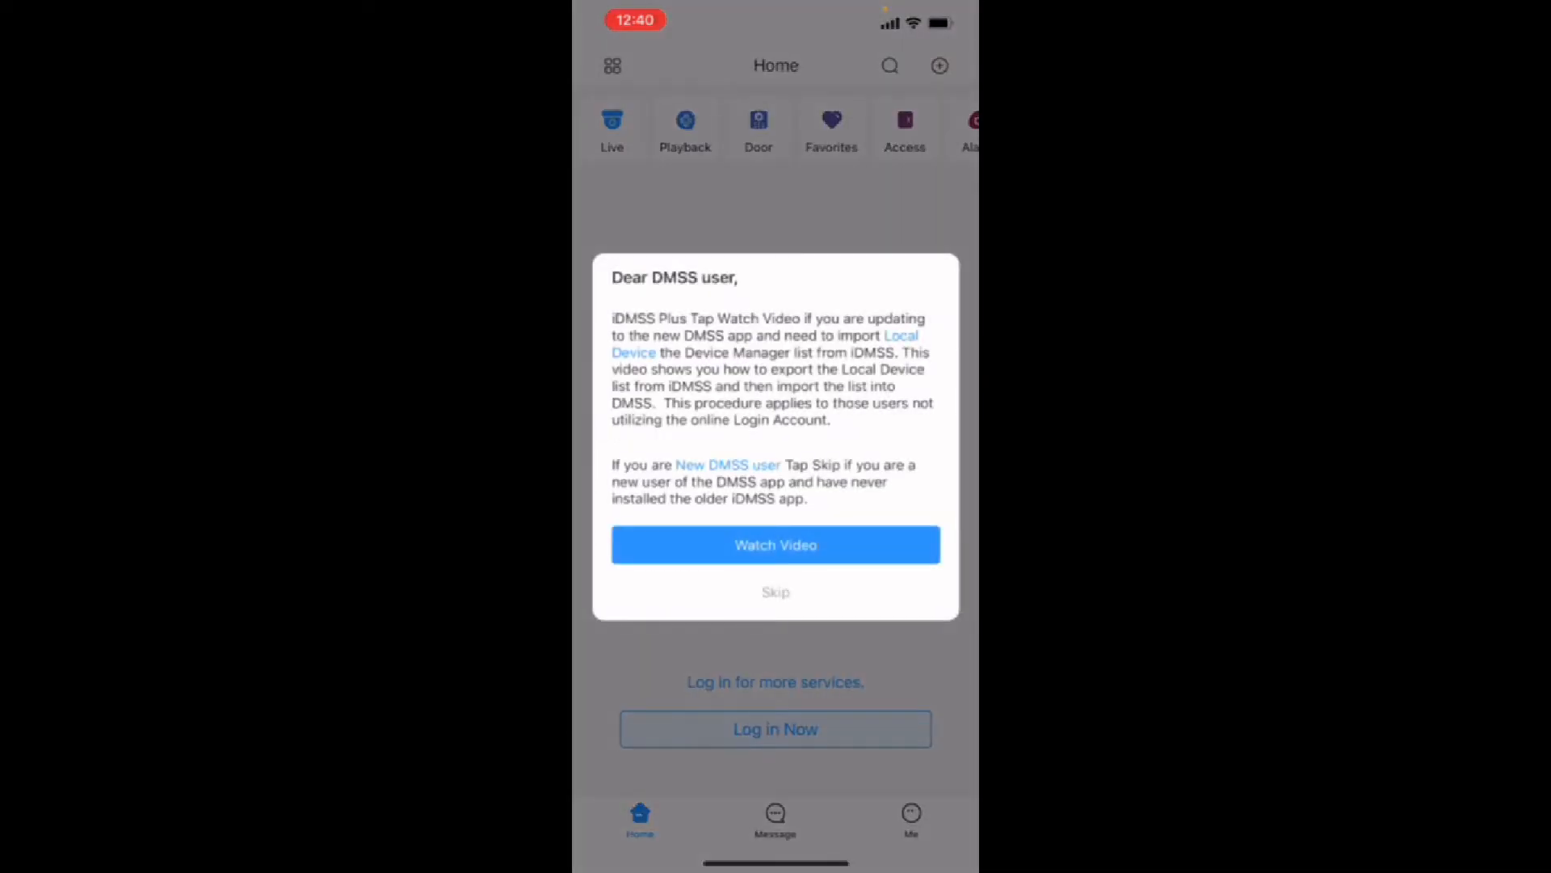
- Skip the iDMSS import notice and bring up the add-device options from the + icon
{"action": "left_click", "coordinate": [776, 592]}
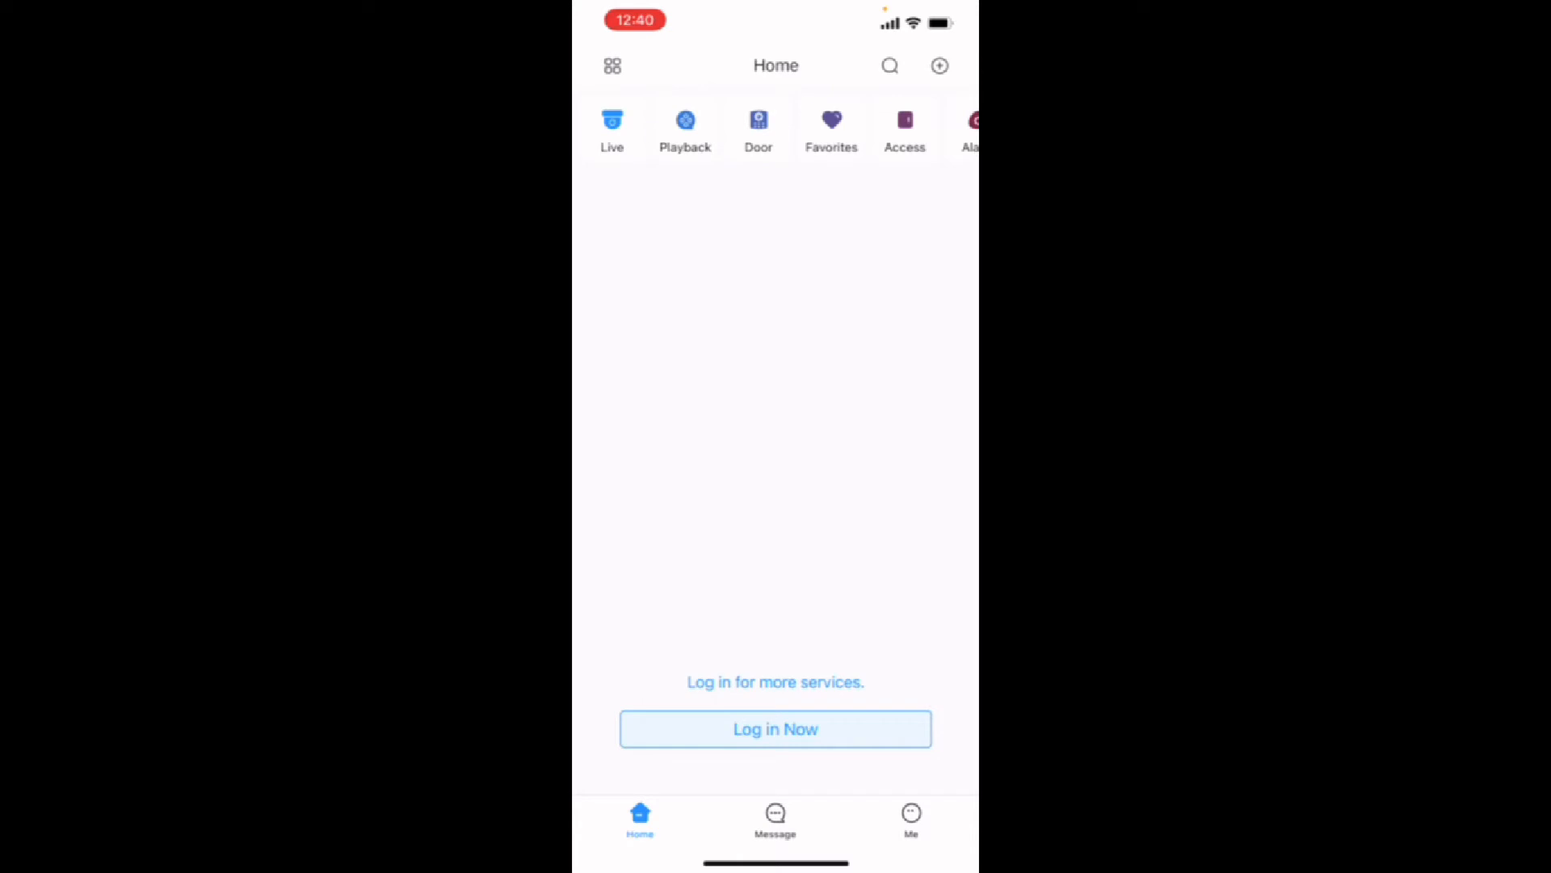
{"action": "left_click", "coordinate": [939, 65]}
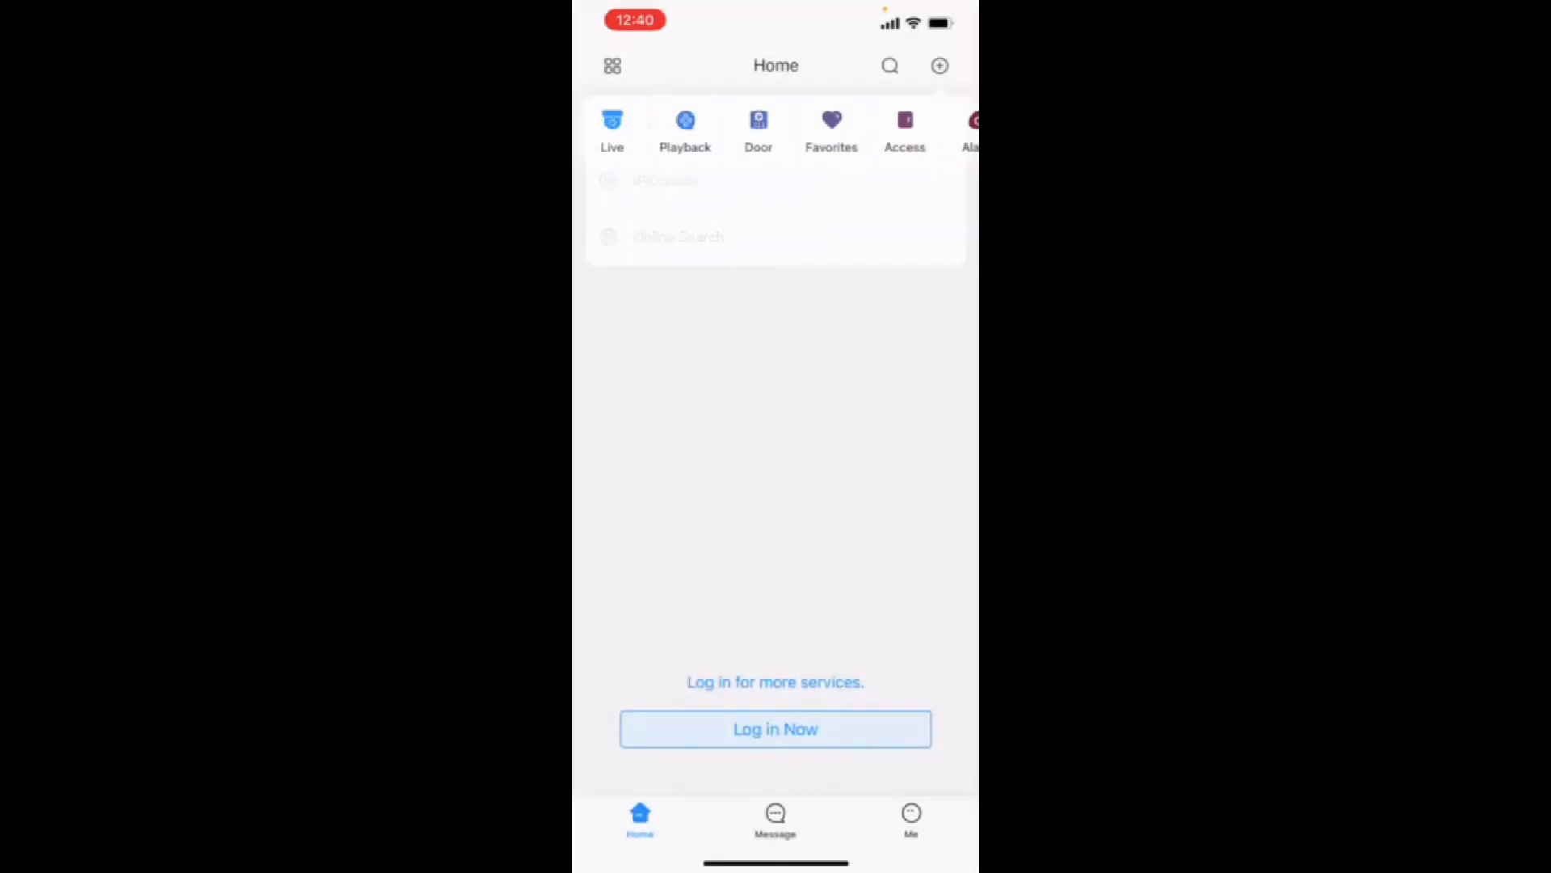
{"action": "left_click", "coordinate": [939, 66]}
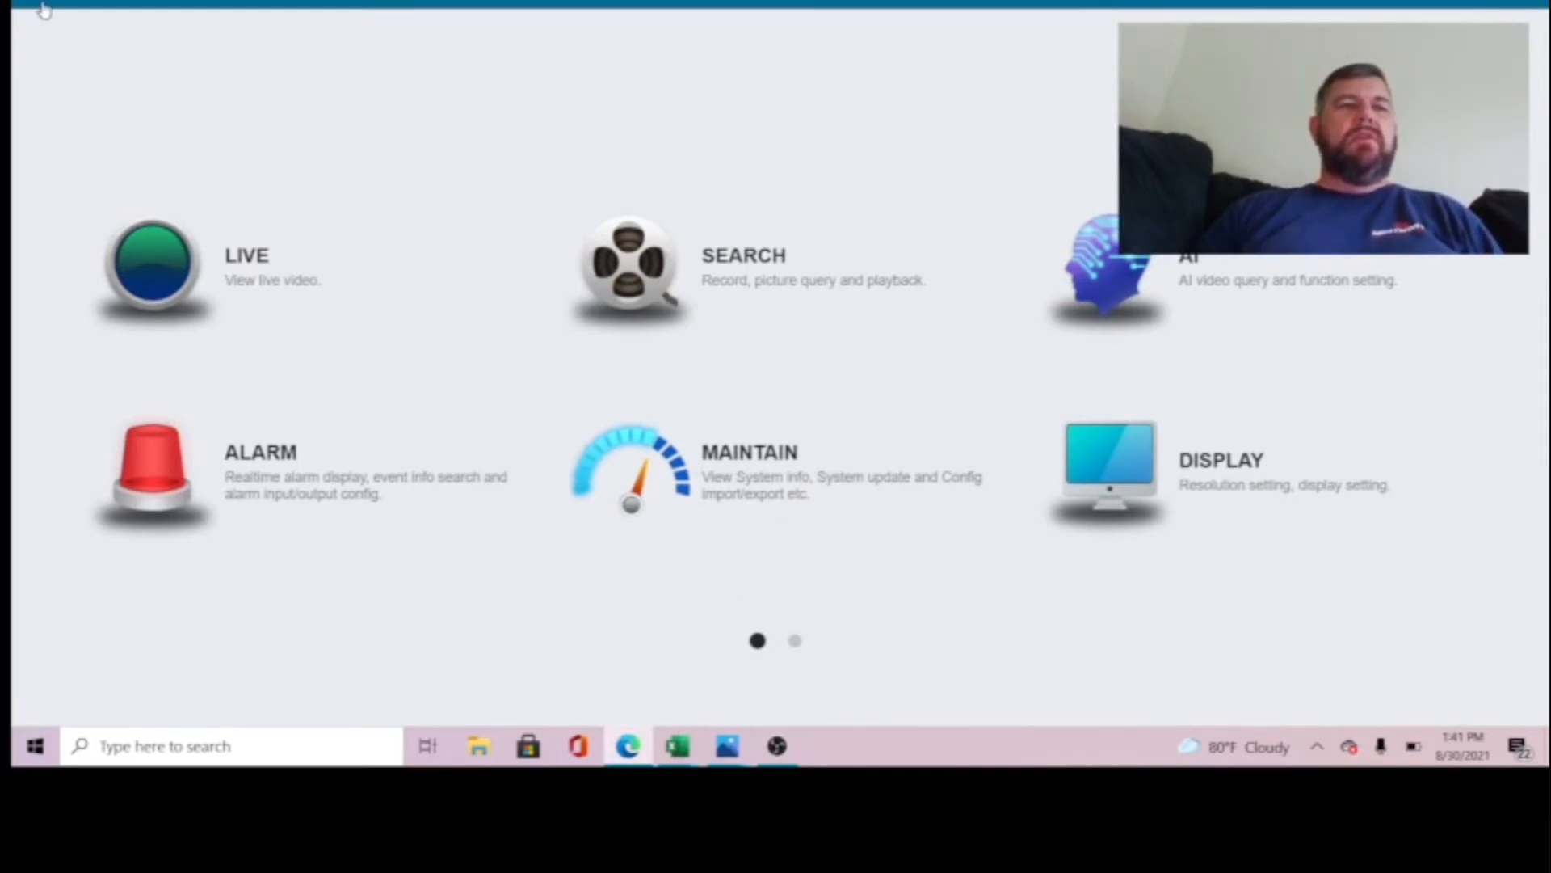
- Show the recorder's Network TCP/IP page with IP 192.168.0.46 and DHCP enabled
{"action": "left_click", "coordinate": [47, 7]}
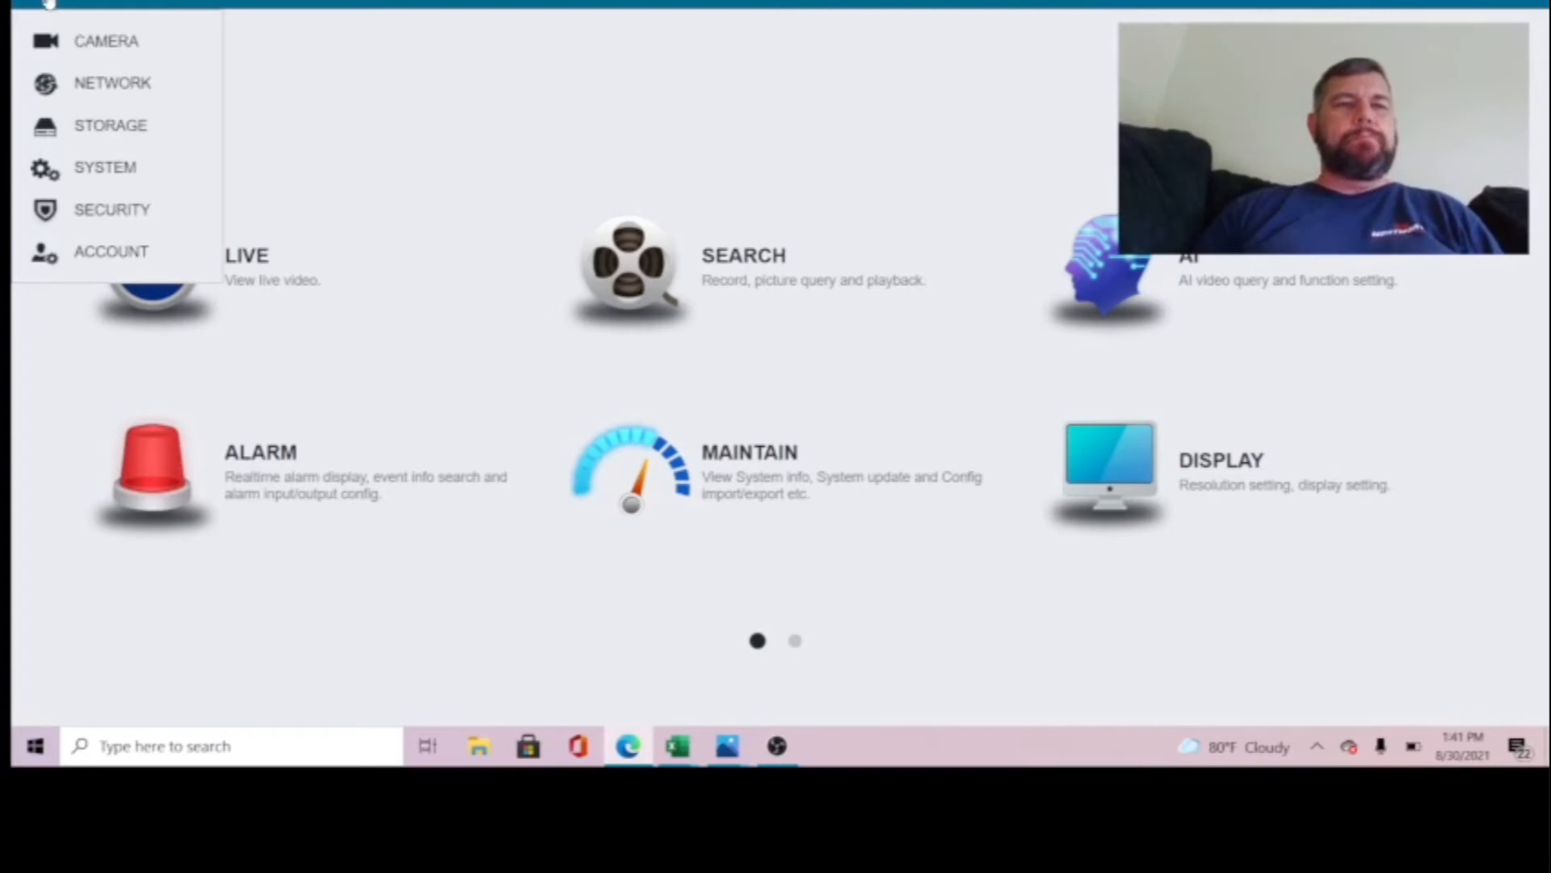
{"action": "left_click", "coordinate": [111, 83]}
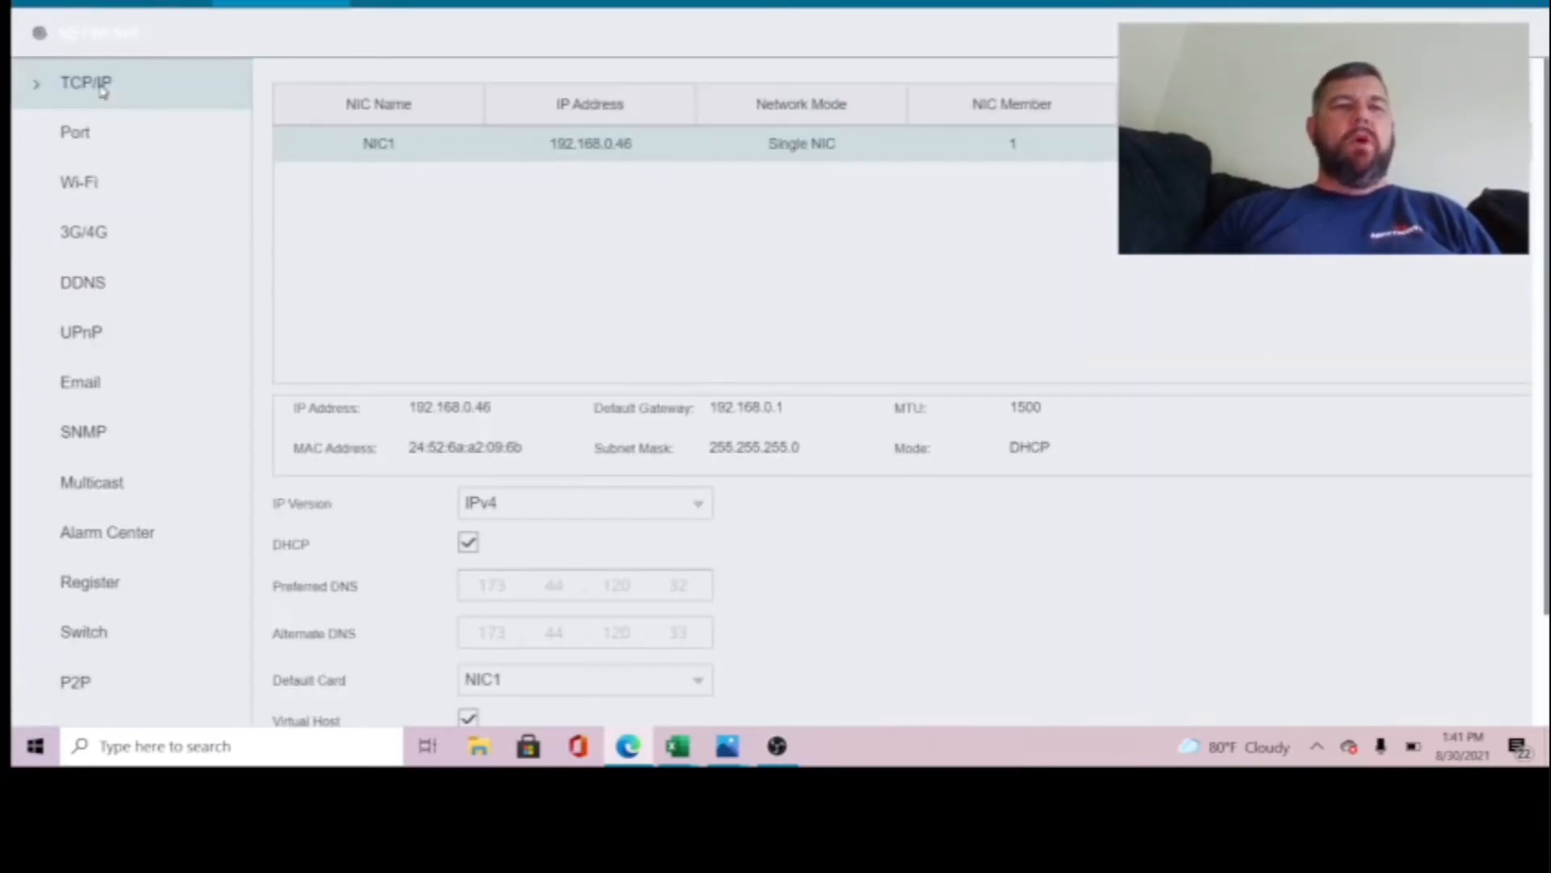
{"action": "scroll", "scroll_direction": "down", "scroll_amount": 3}
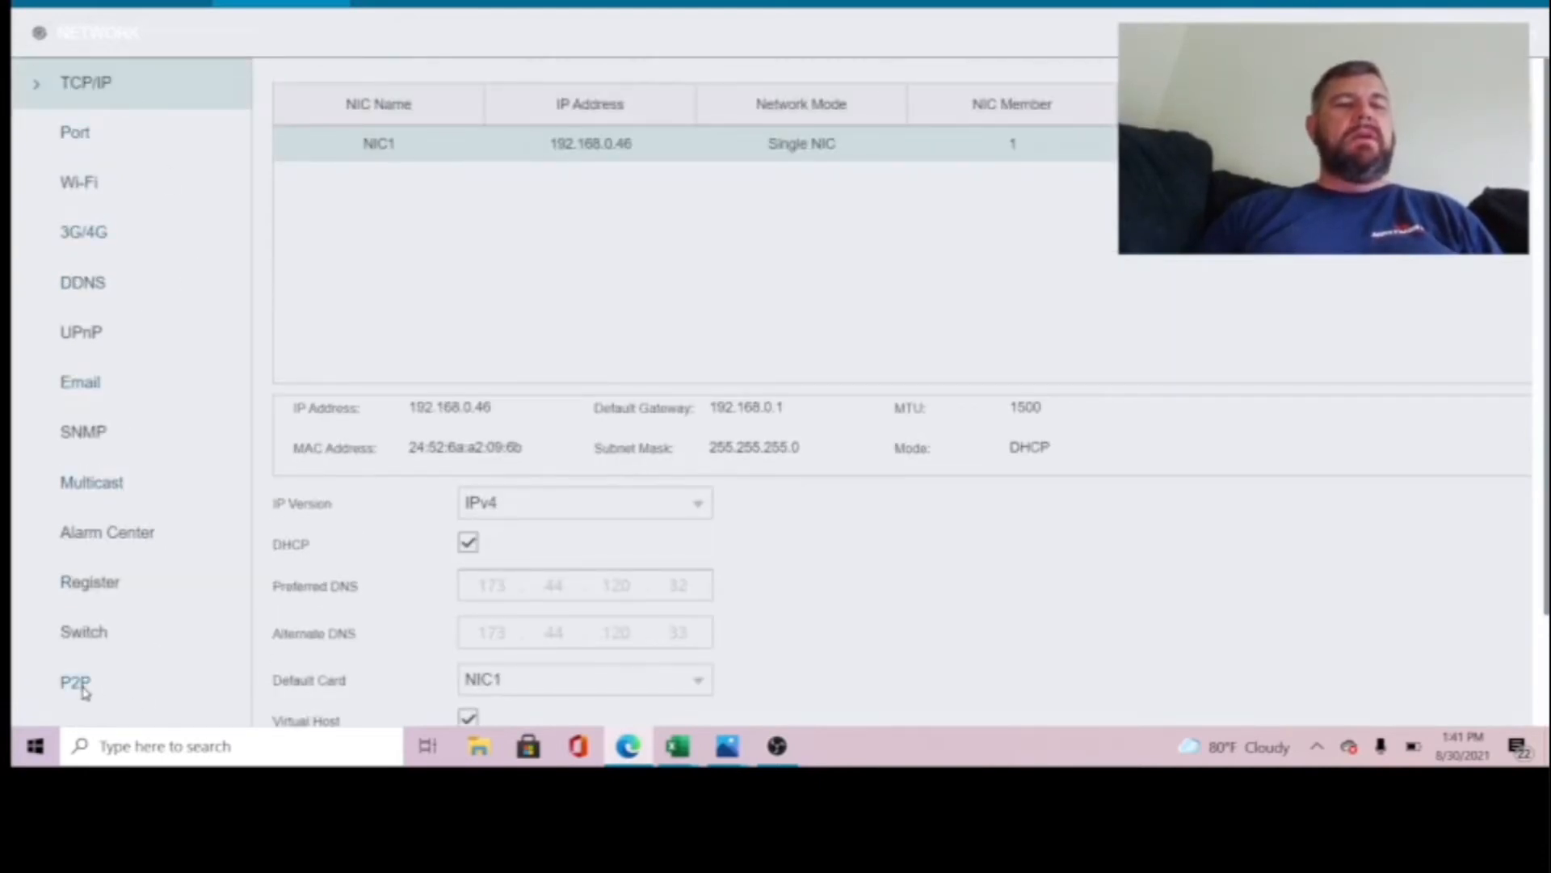
- Show the P2P page with status Online and the device serial number QR code
{"action": "left_click", "coordinate": [75, 682]}
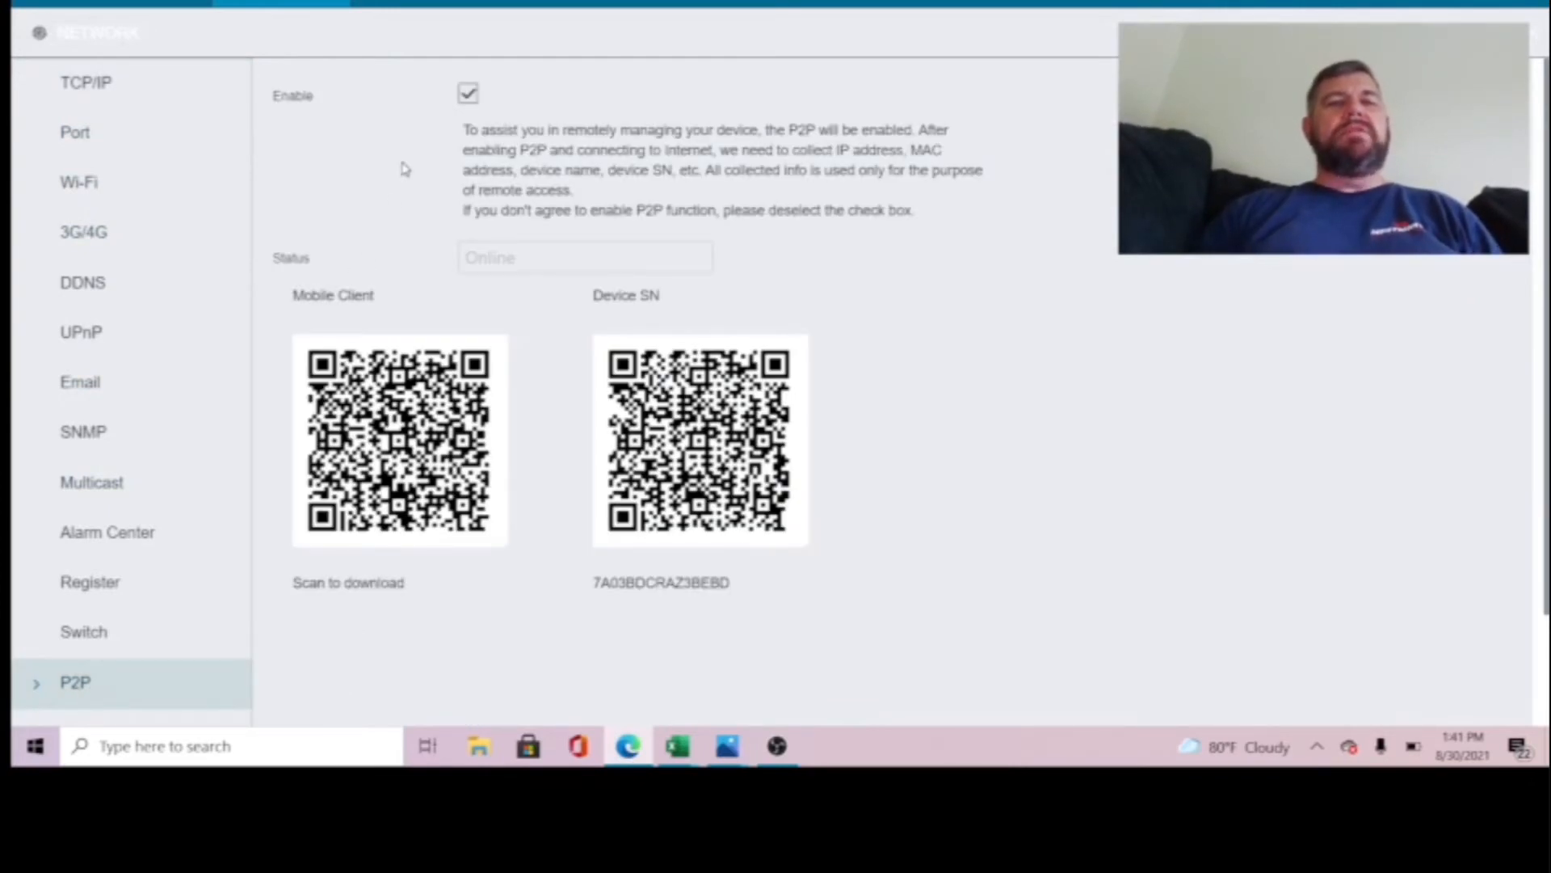
{"action": "mouse_move", "coordinate": [526, 303]}
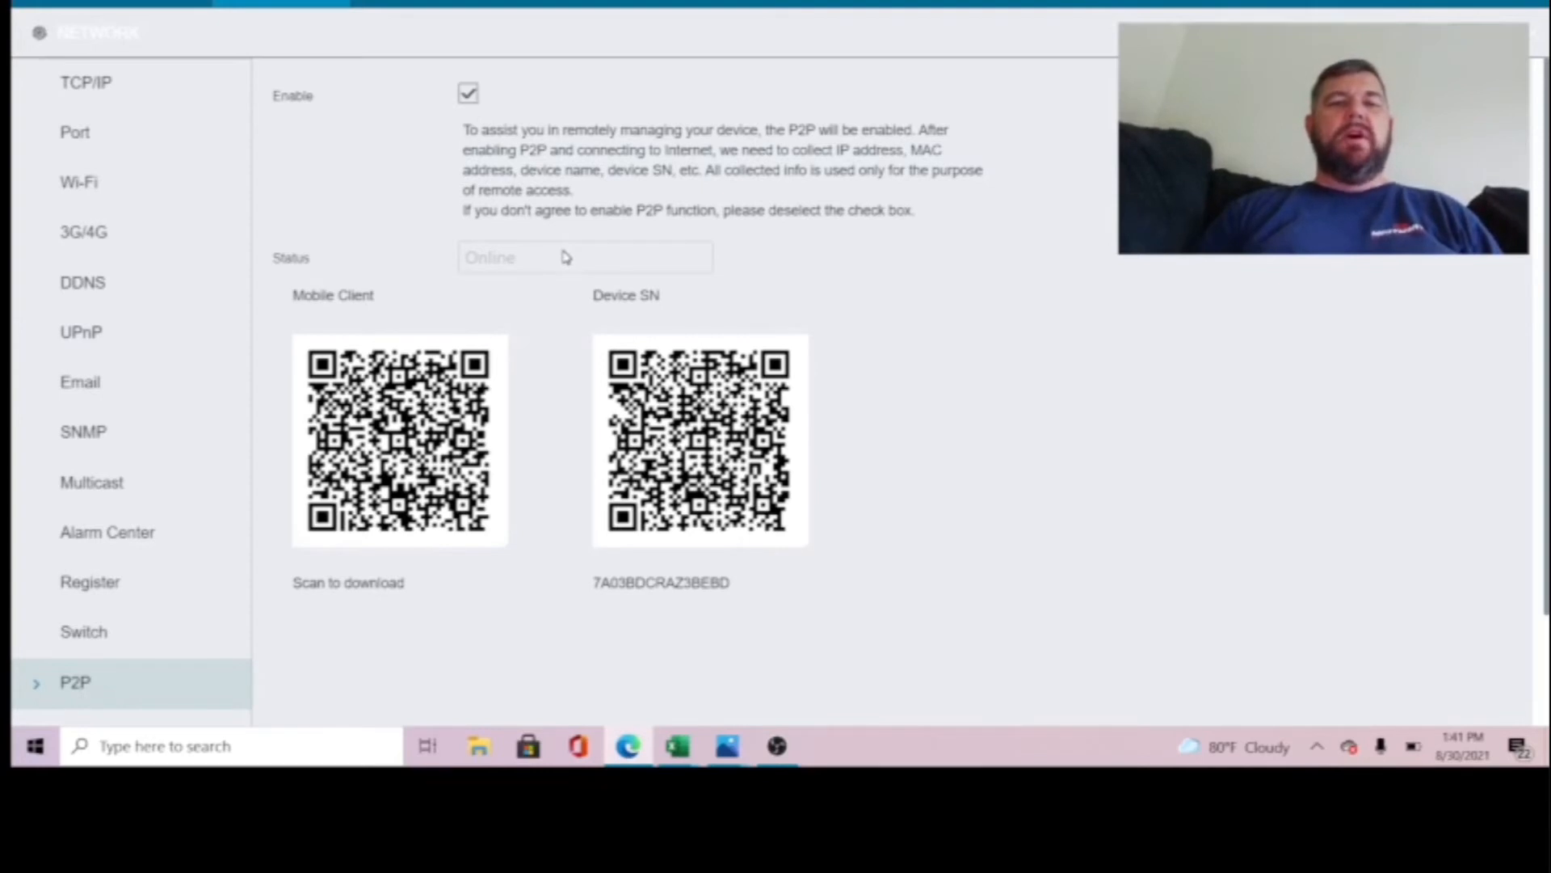
{"action": "scroll", "scroll_direction": "down", "scroll_amount": 3}
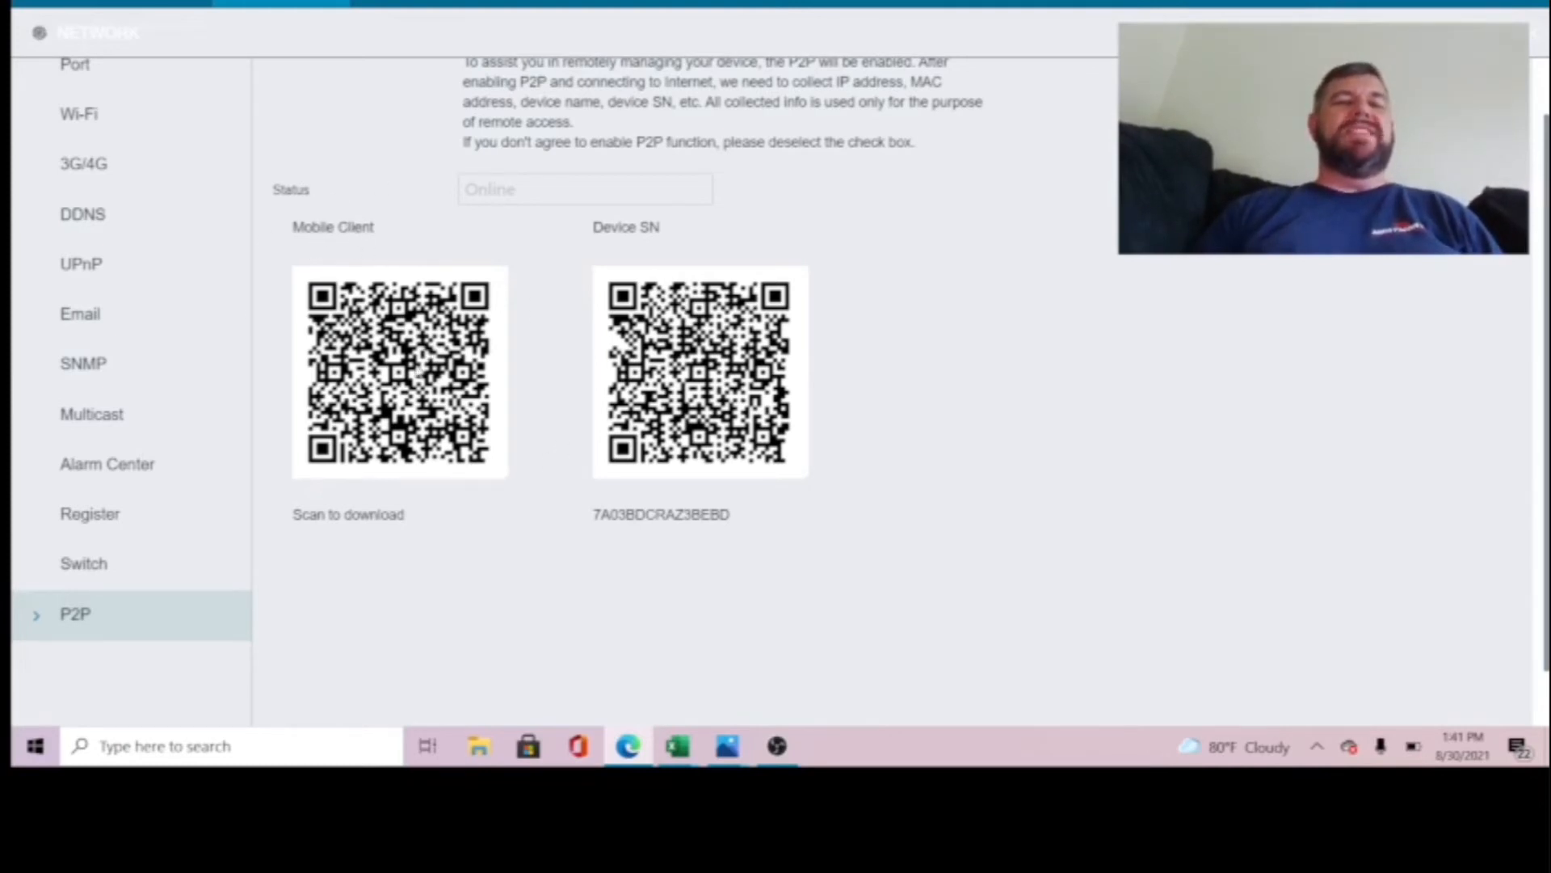
{"action": "mouse_move", "coordinate": [384, 267]}
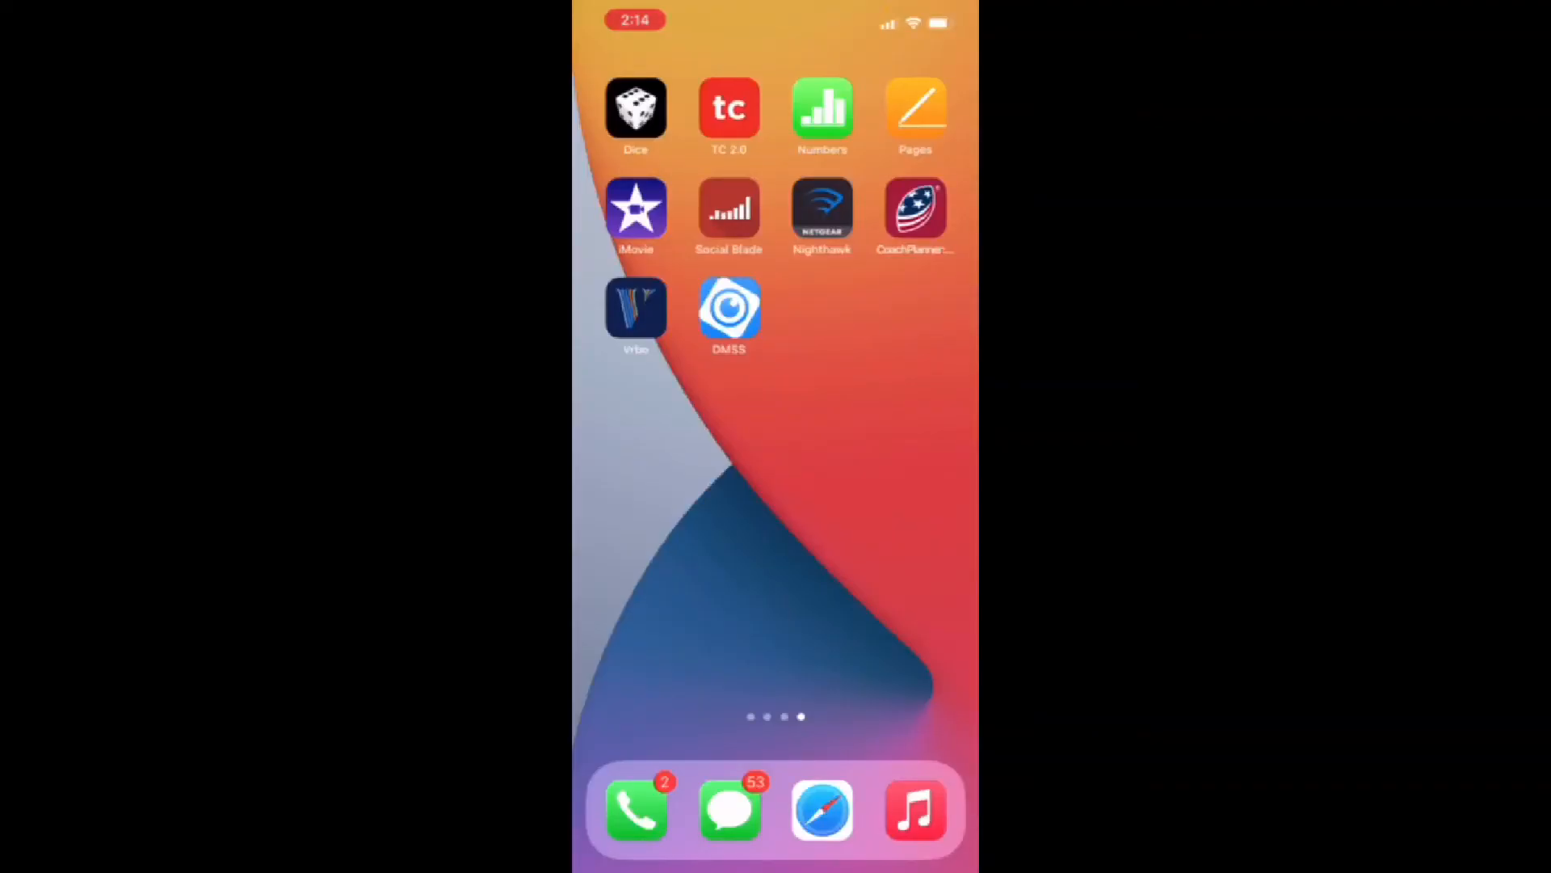
{"action": "left_click", "coordinate": [728, 307]}
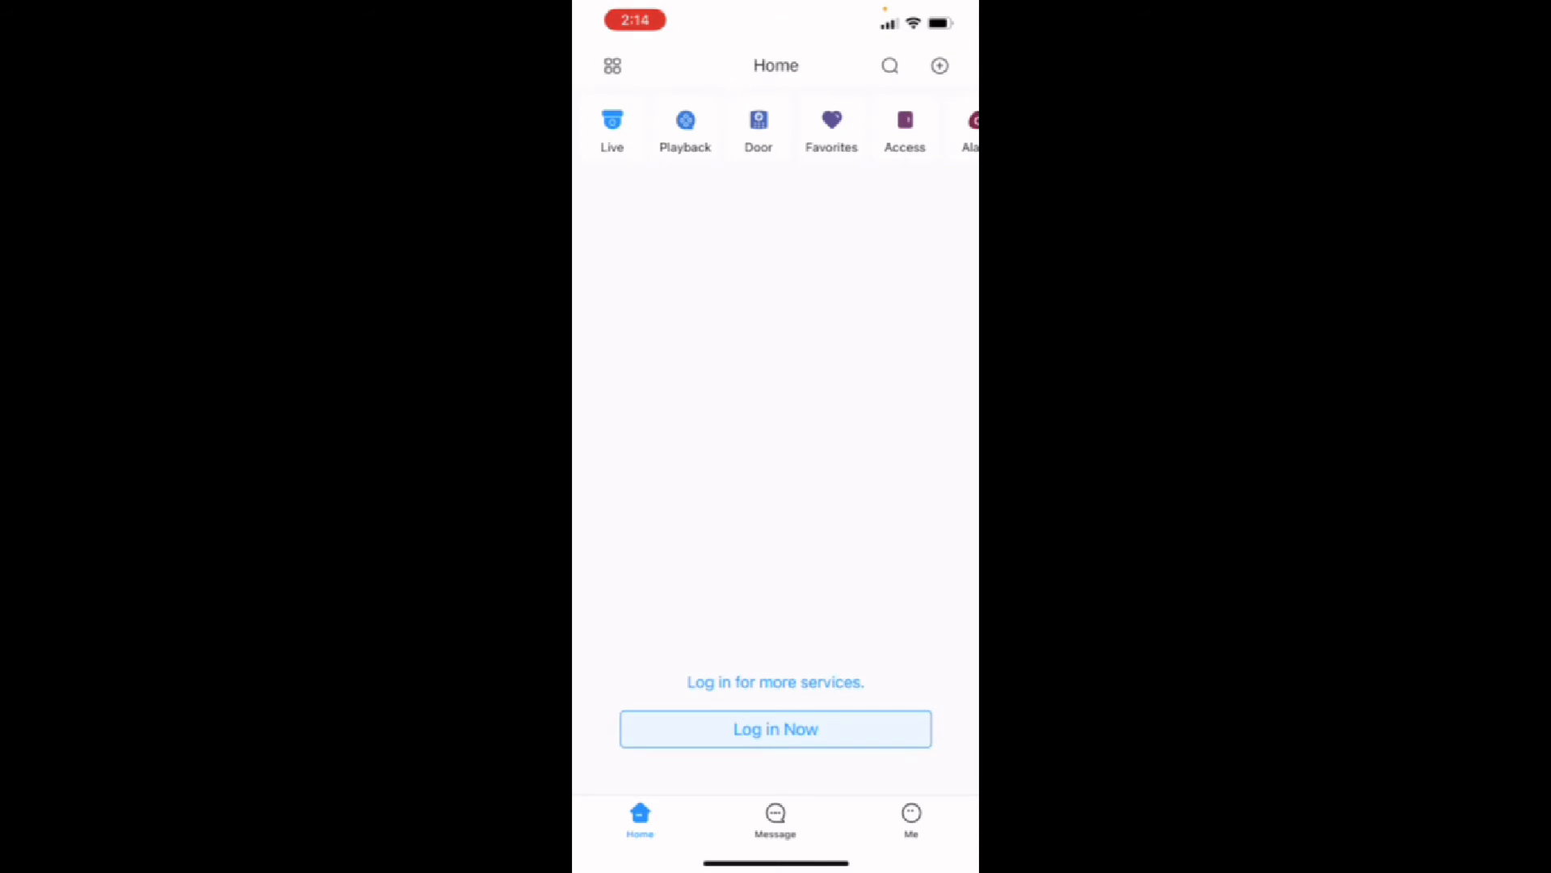
{"action": "left_click", "coordinate": [940, 65]}
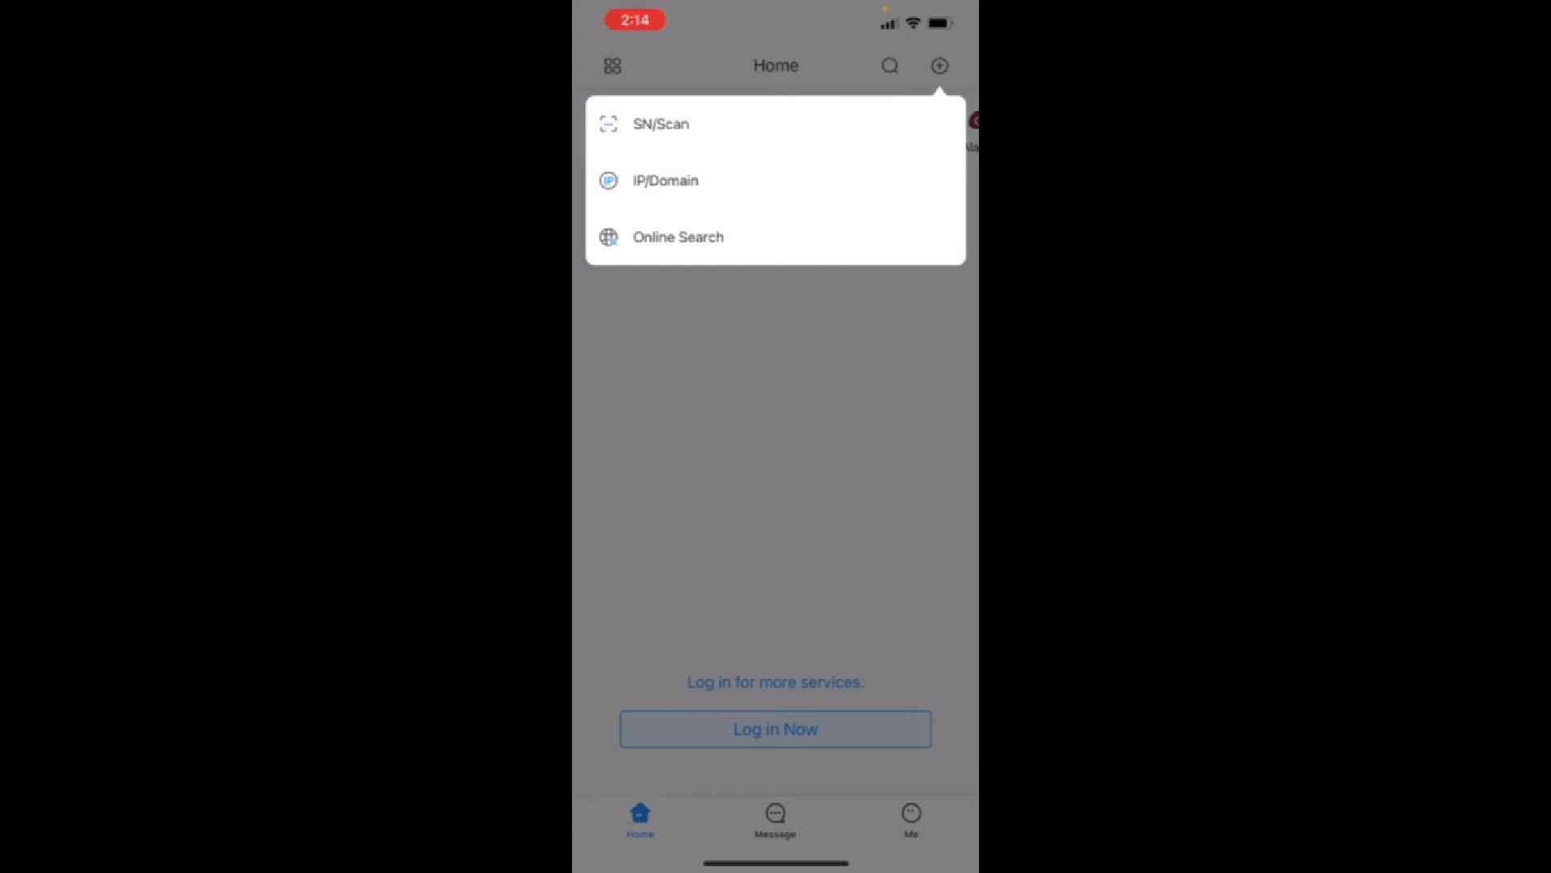
{"action": "left_click", "coordinate": [657, 123]}
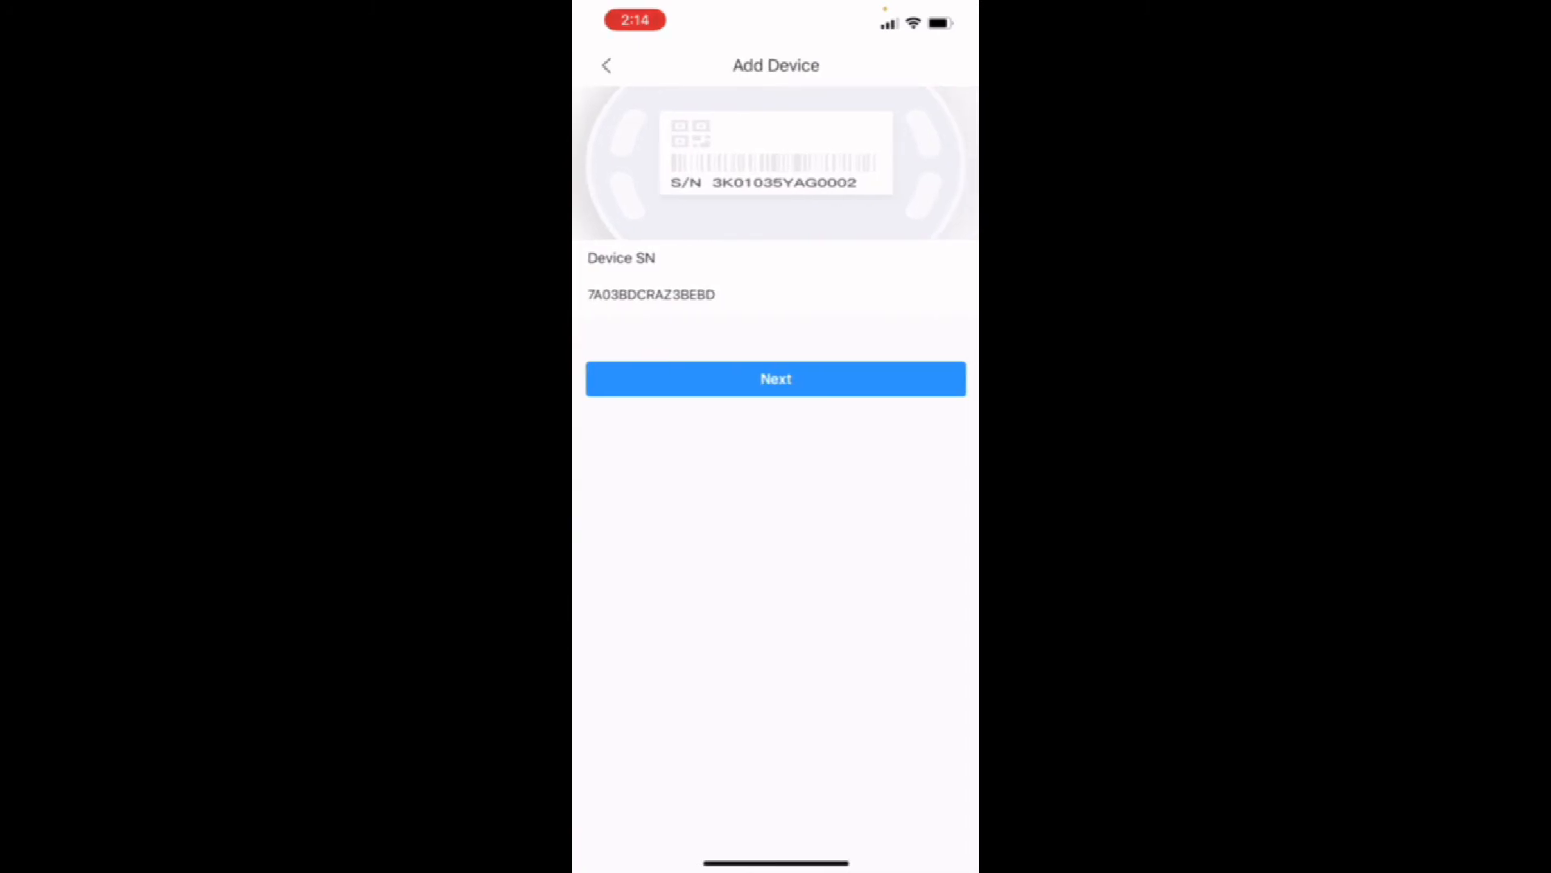
- Save the recorder as Demo NVR with the admin login and start its live view
{"action": "left_click", "coordinate": [775, 379]}
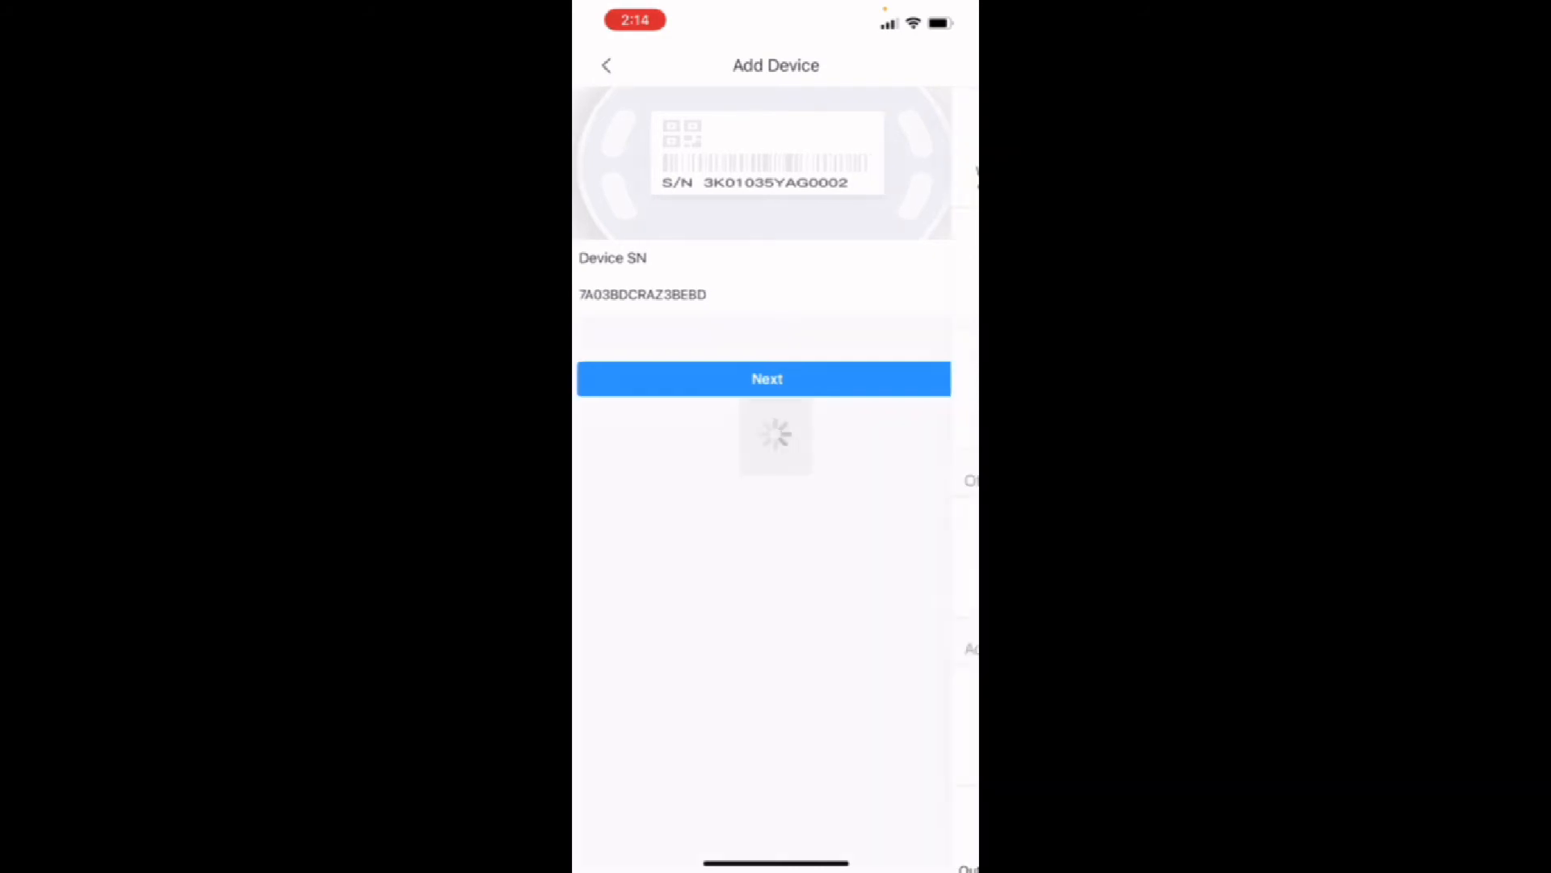
{"action": "left_click", "coordinate": [606, 65]}
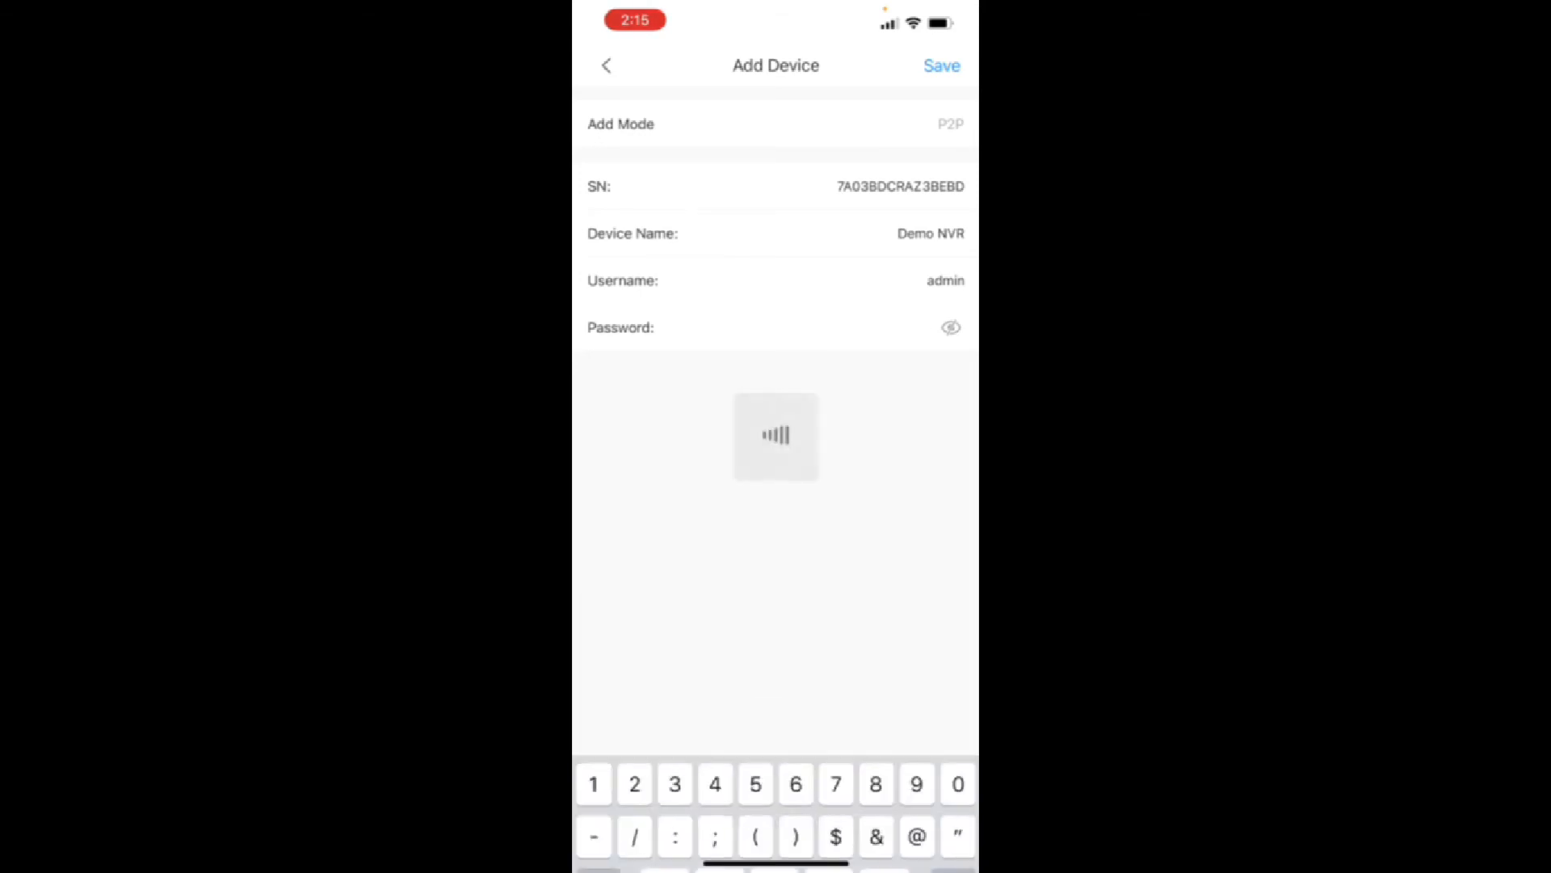
{"action": "left_click", "coordinate": [941, 65]}
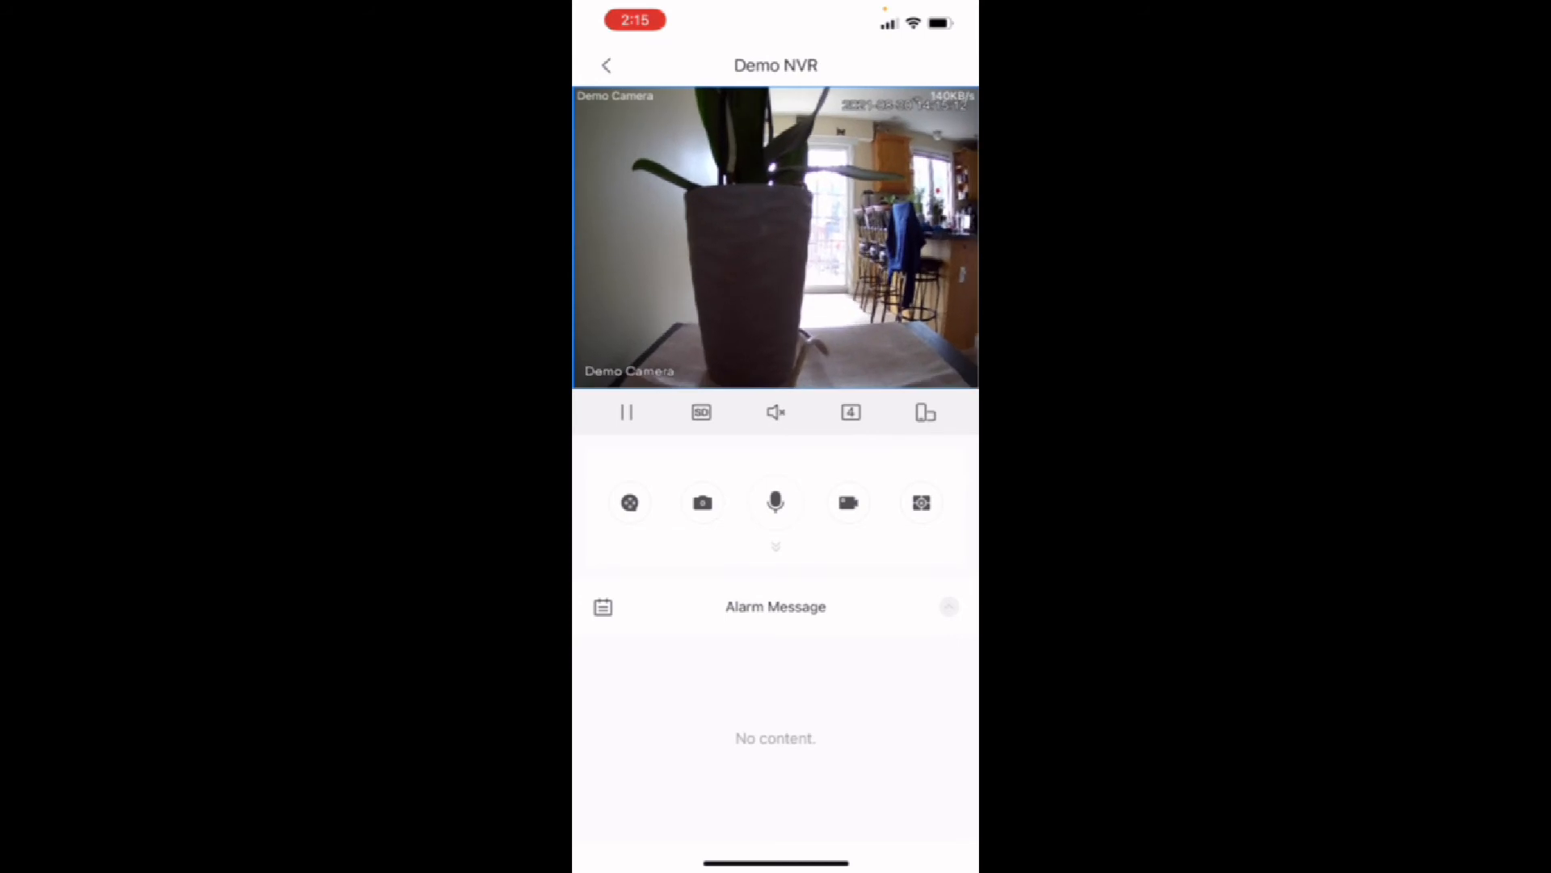
- Switch to 4-split view, return Home, and show Demo NVR in list mode
{"action": "left_click", "coordinate": [606, 65]}
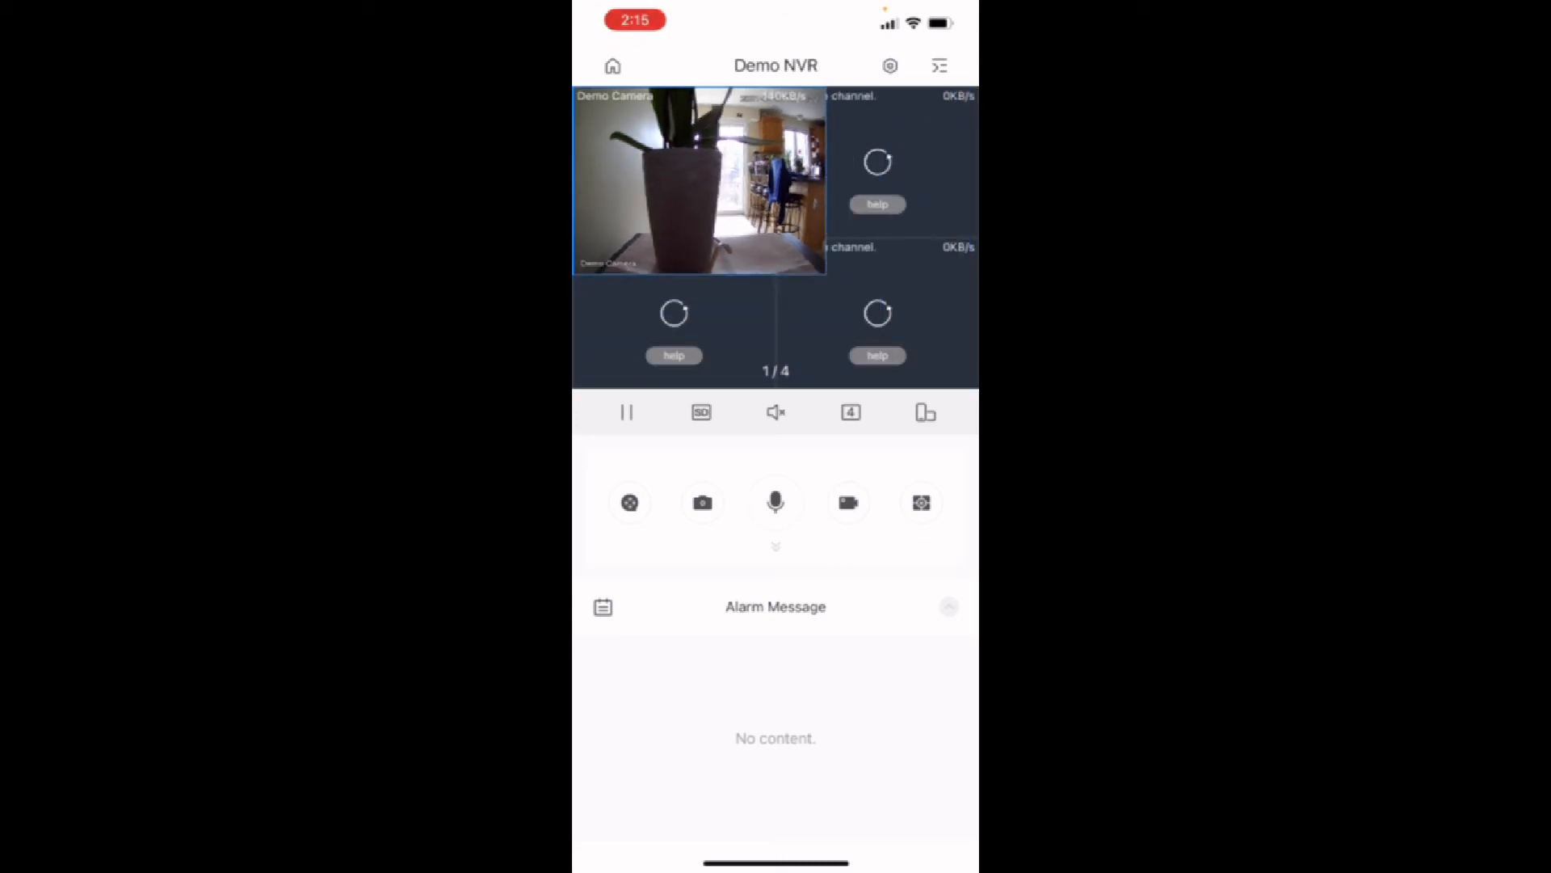
{"action": "left_click", "coordinate": [612, 65]}
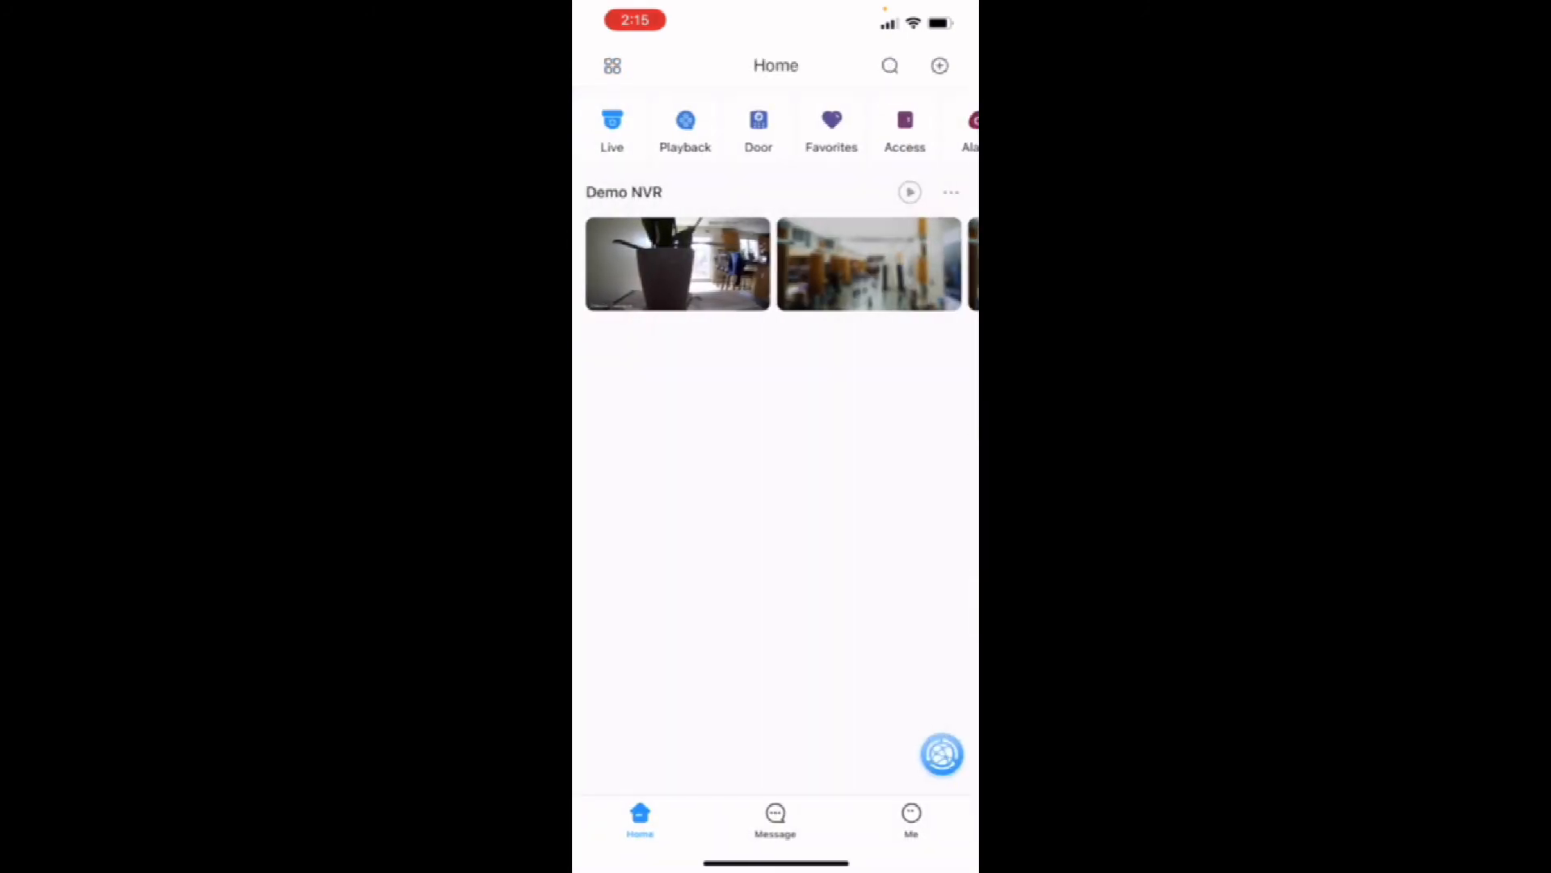
{"action": "left_click", "coordinate": [613, 65]}
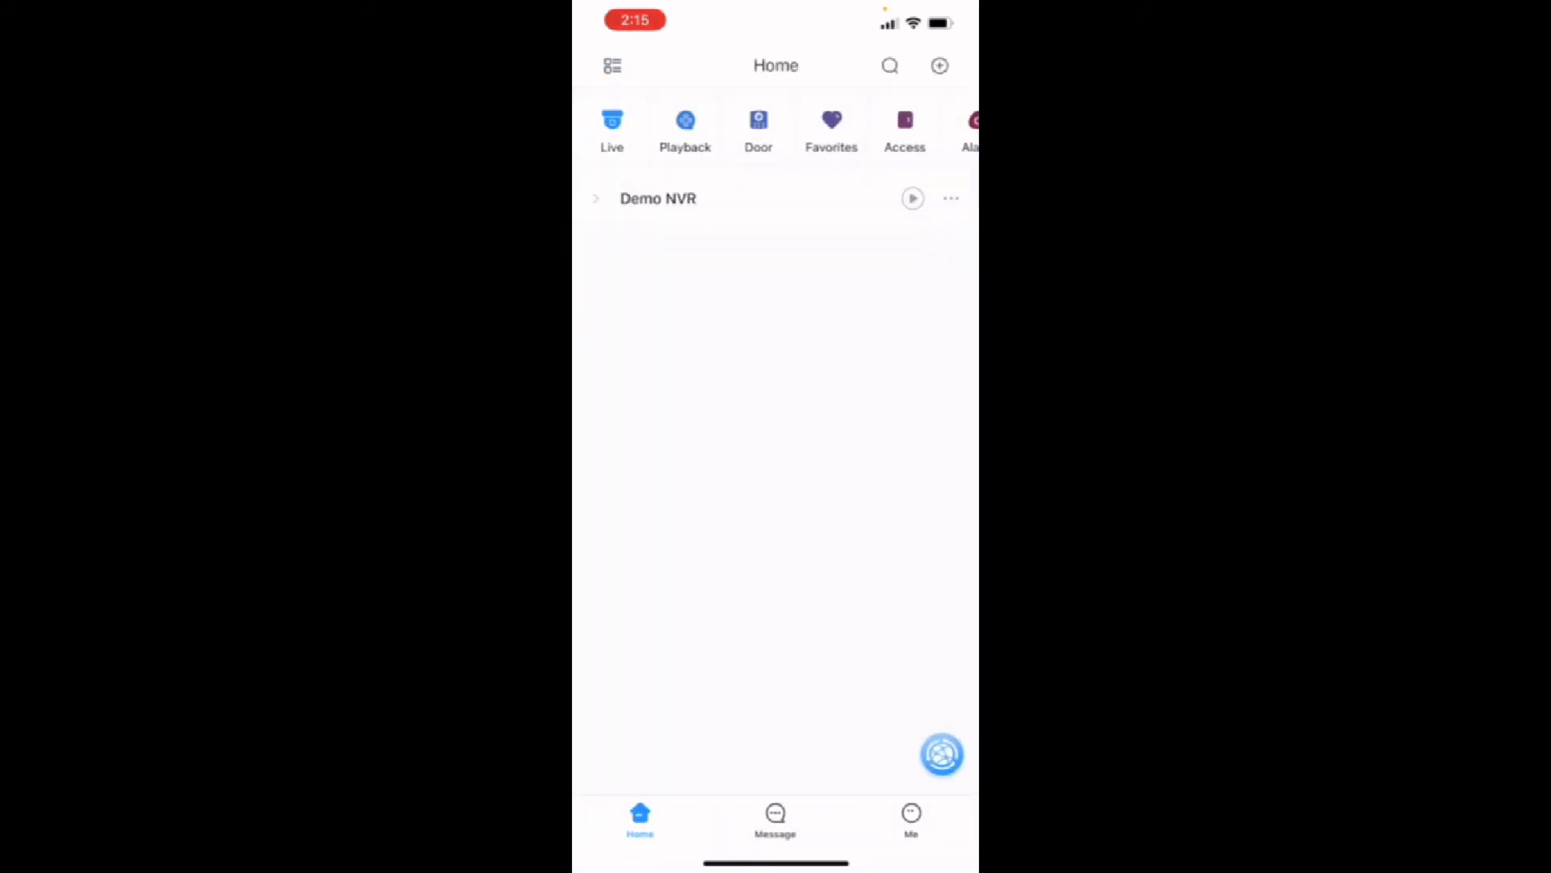
- Start playback of Demo Camera's recorded footage from 2021-08-30 around 12:00
{"action": "left_click", "coordinate": [686, 125]}
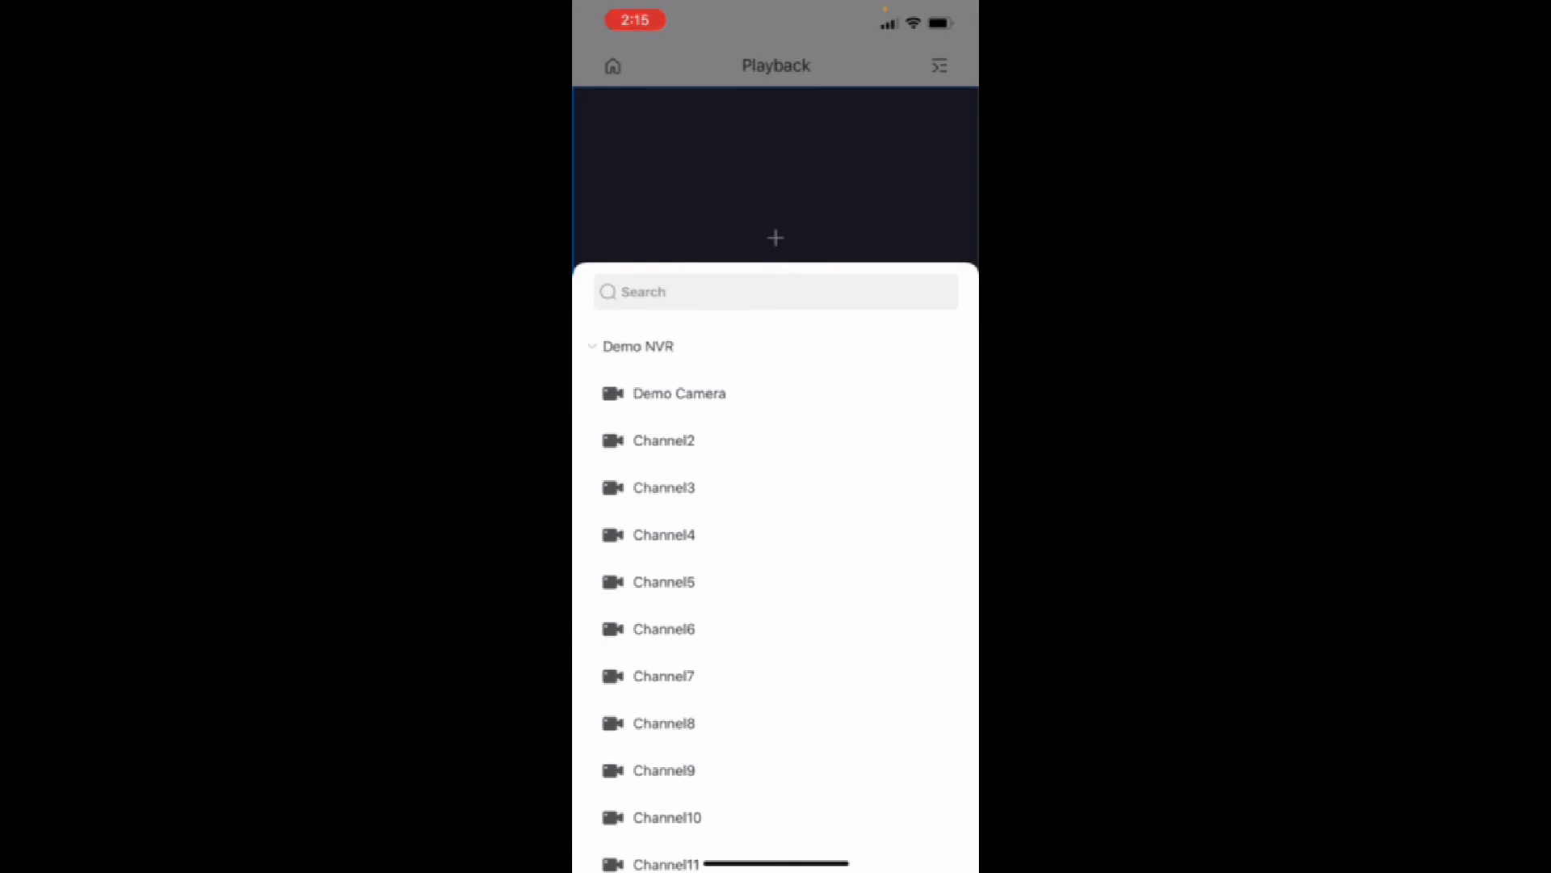
{"action": "left_click", "coordinate": [679, 394]}
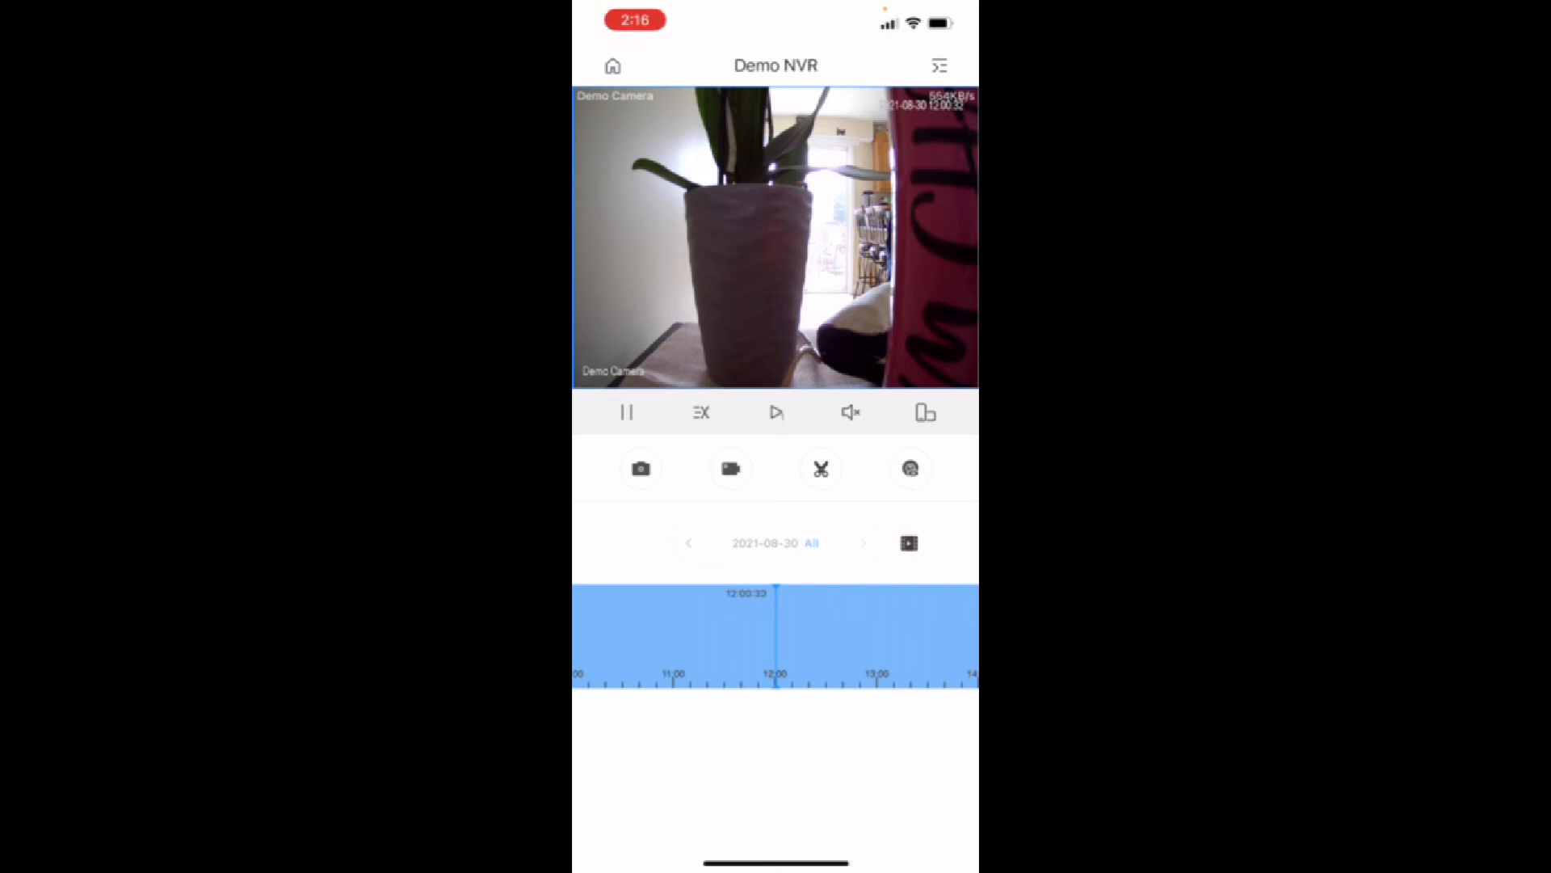
- Capture a snapshot of the playback, then record and save a short clip of it
{"action": "left_click", "coordinate": [640, 468]}
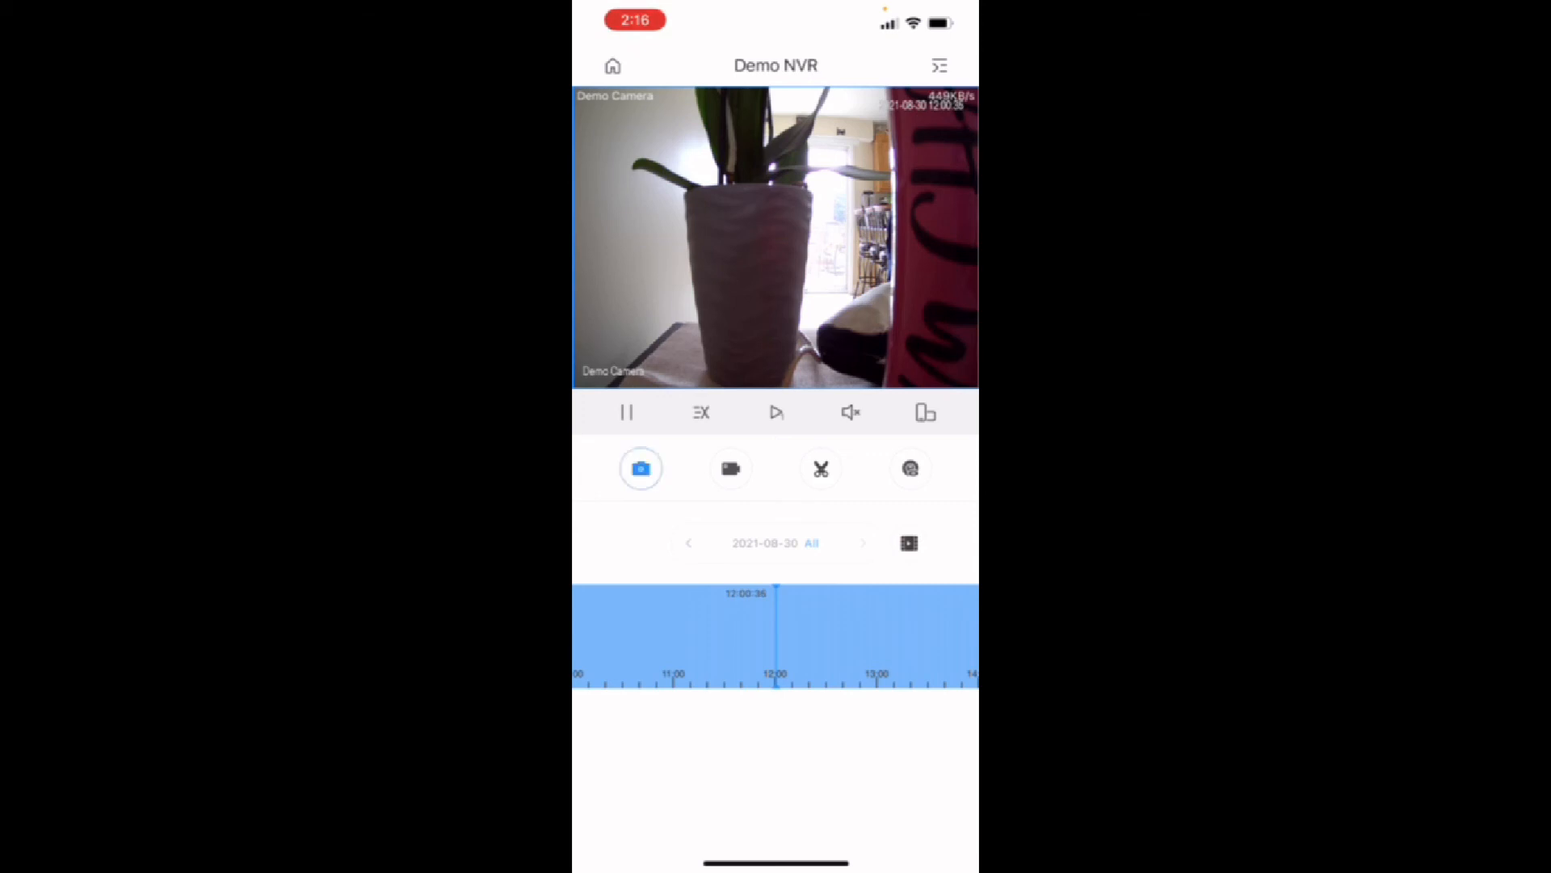
{"action": "left_click", "coordinate": [640, 468]}
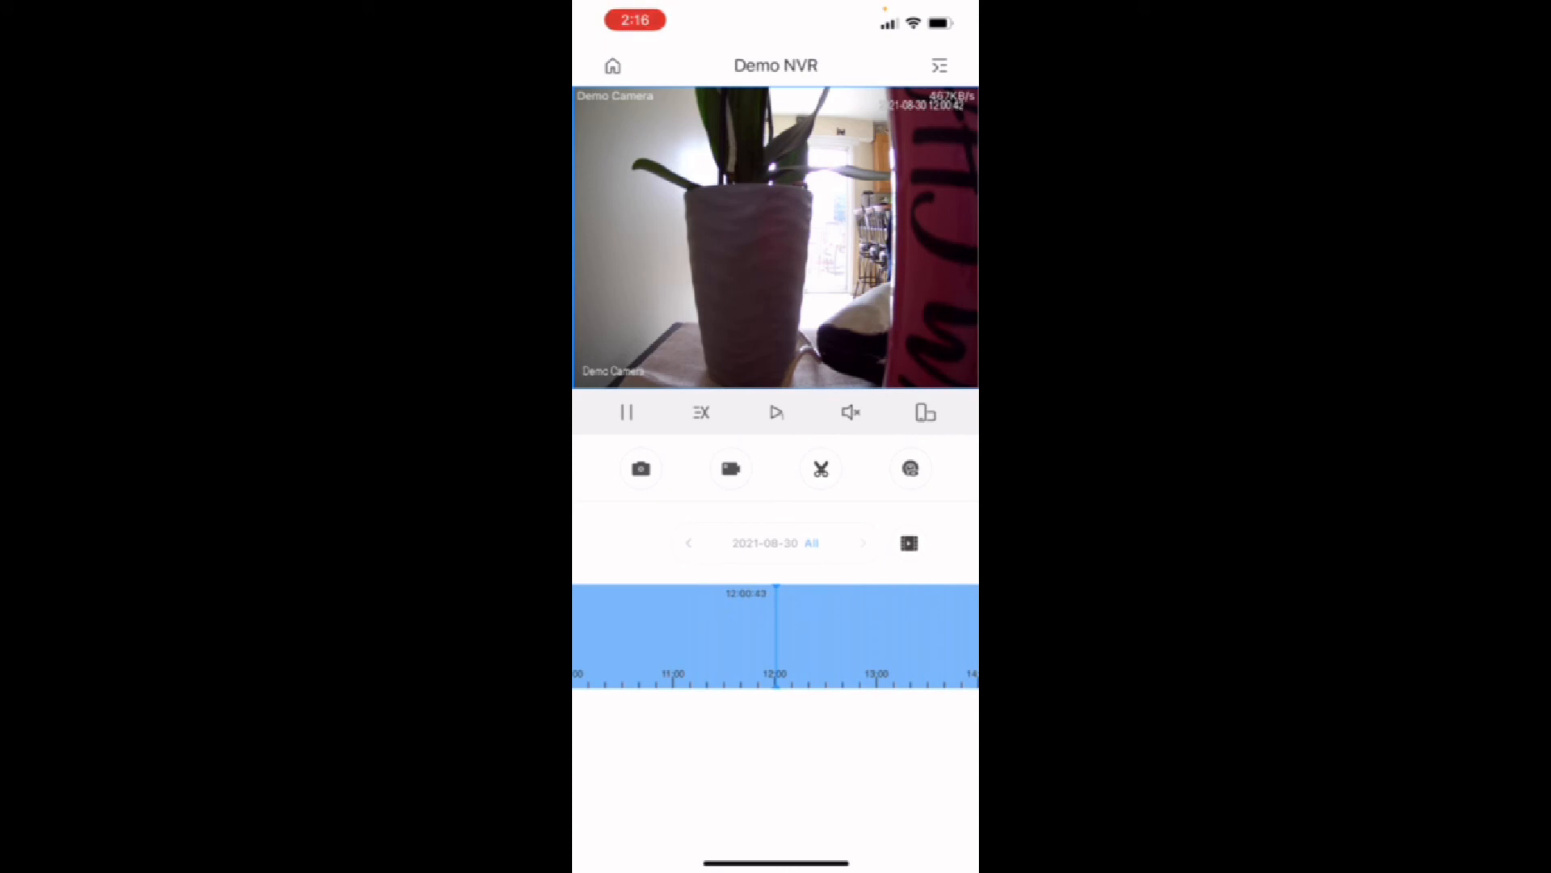
{"action": "left_click", "coordinate": [730, 468]}
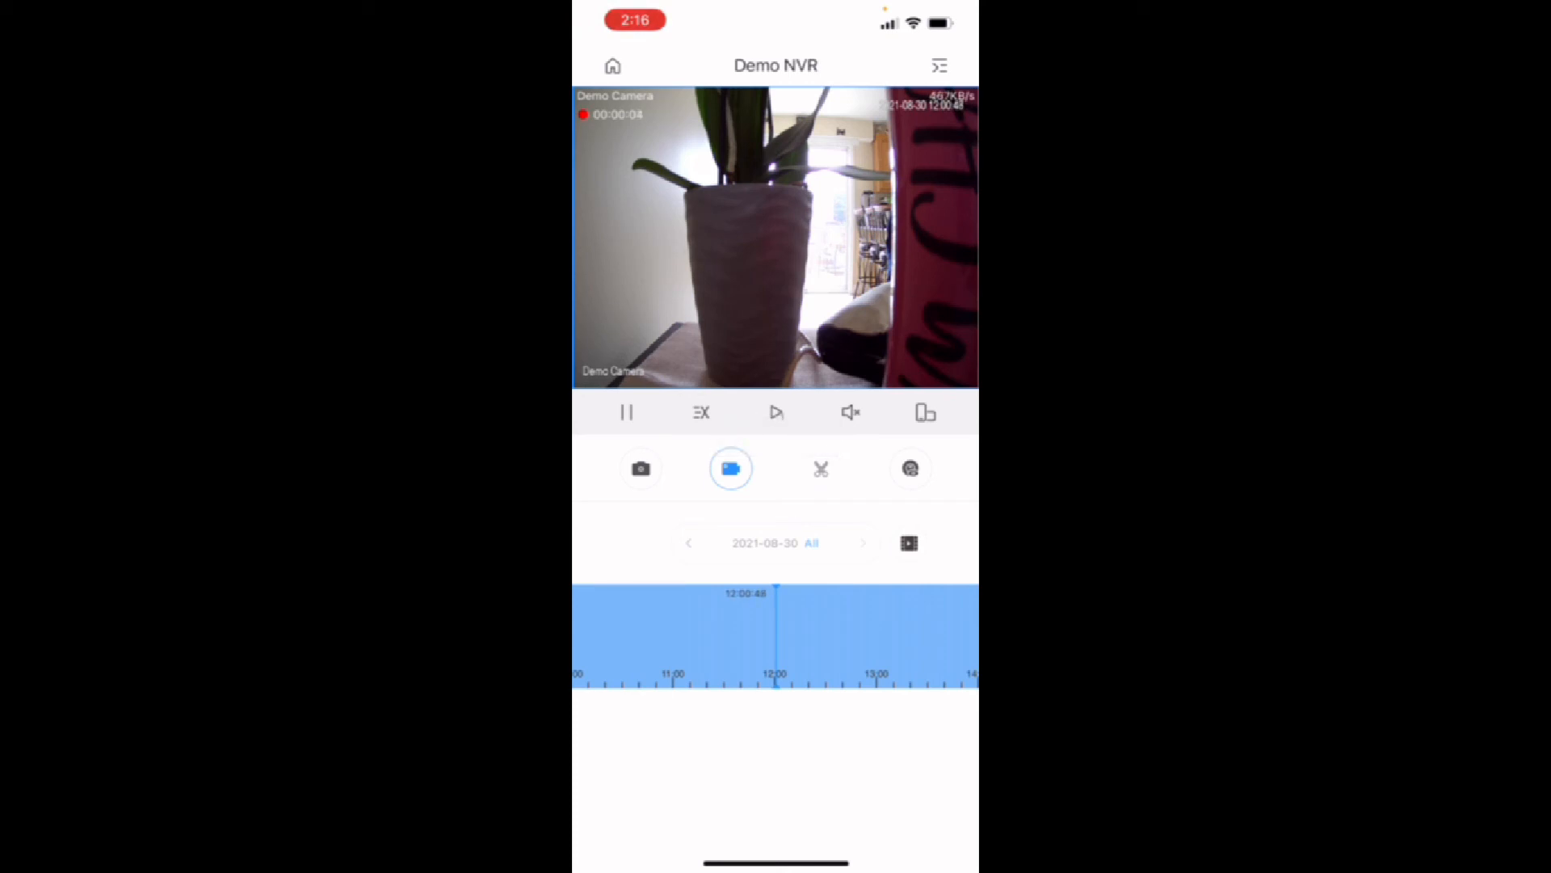
{"action": "left_click", "coordinate": [730, 468]}
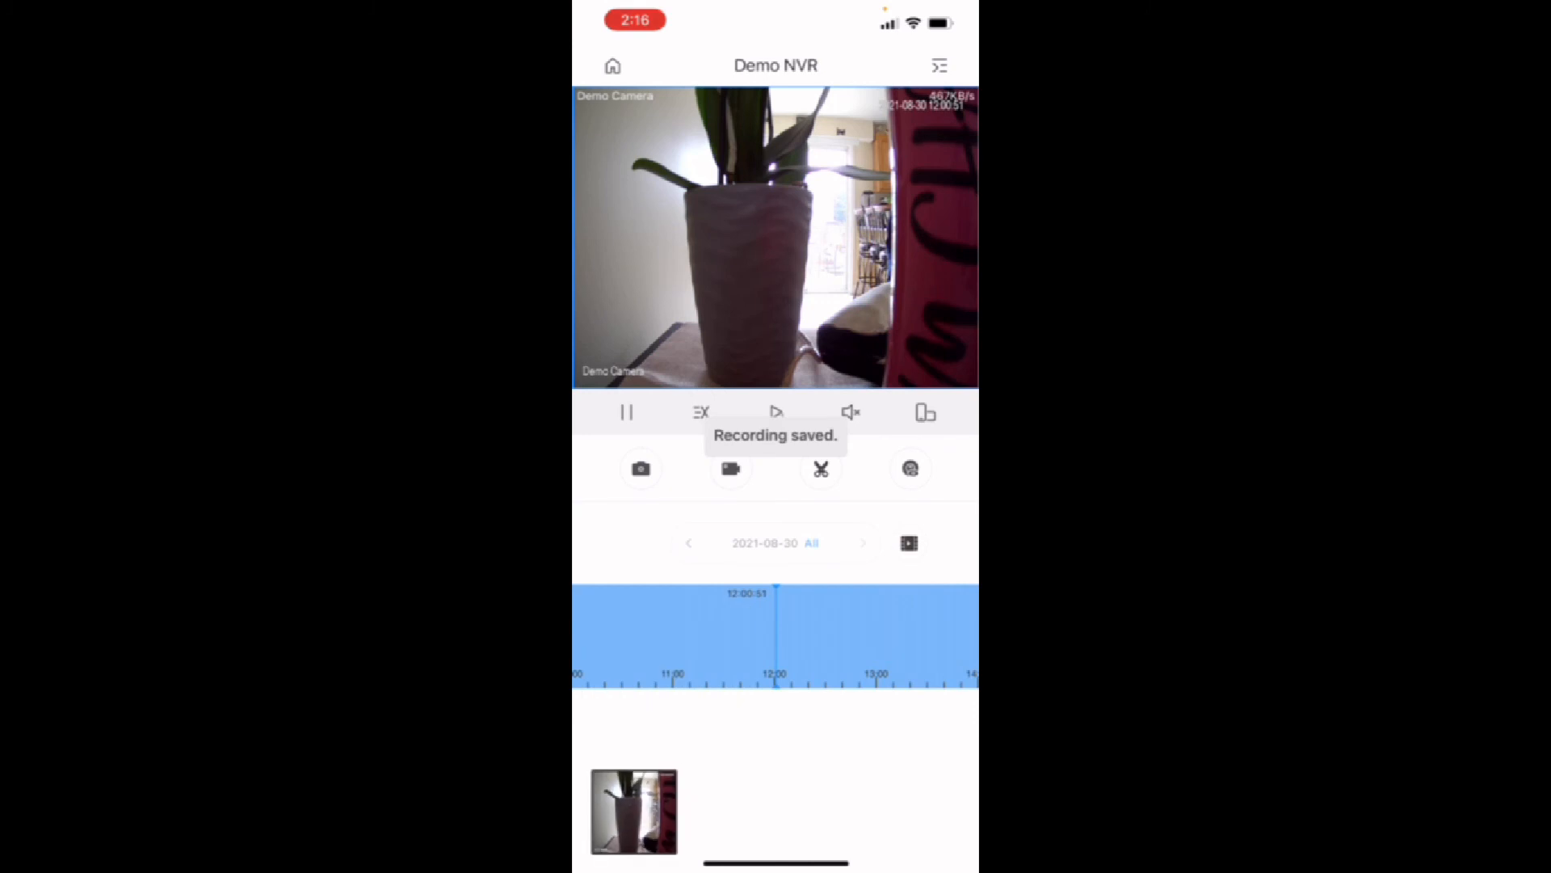
- Watch the saved 3-second clip in the Video screen
{"action": "left_click", "coordinate": [634, 814]}
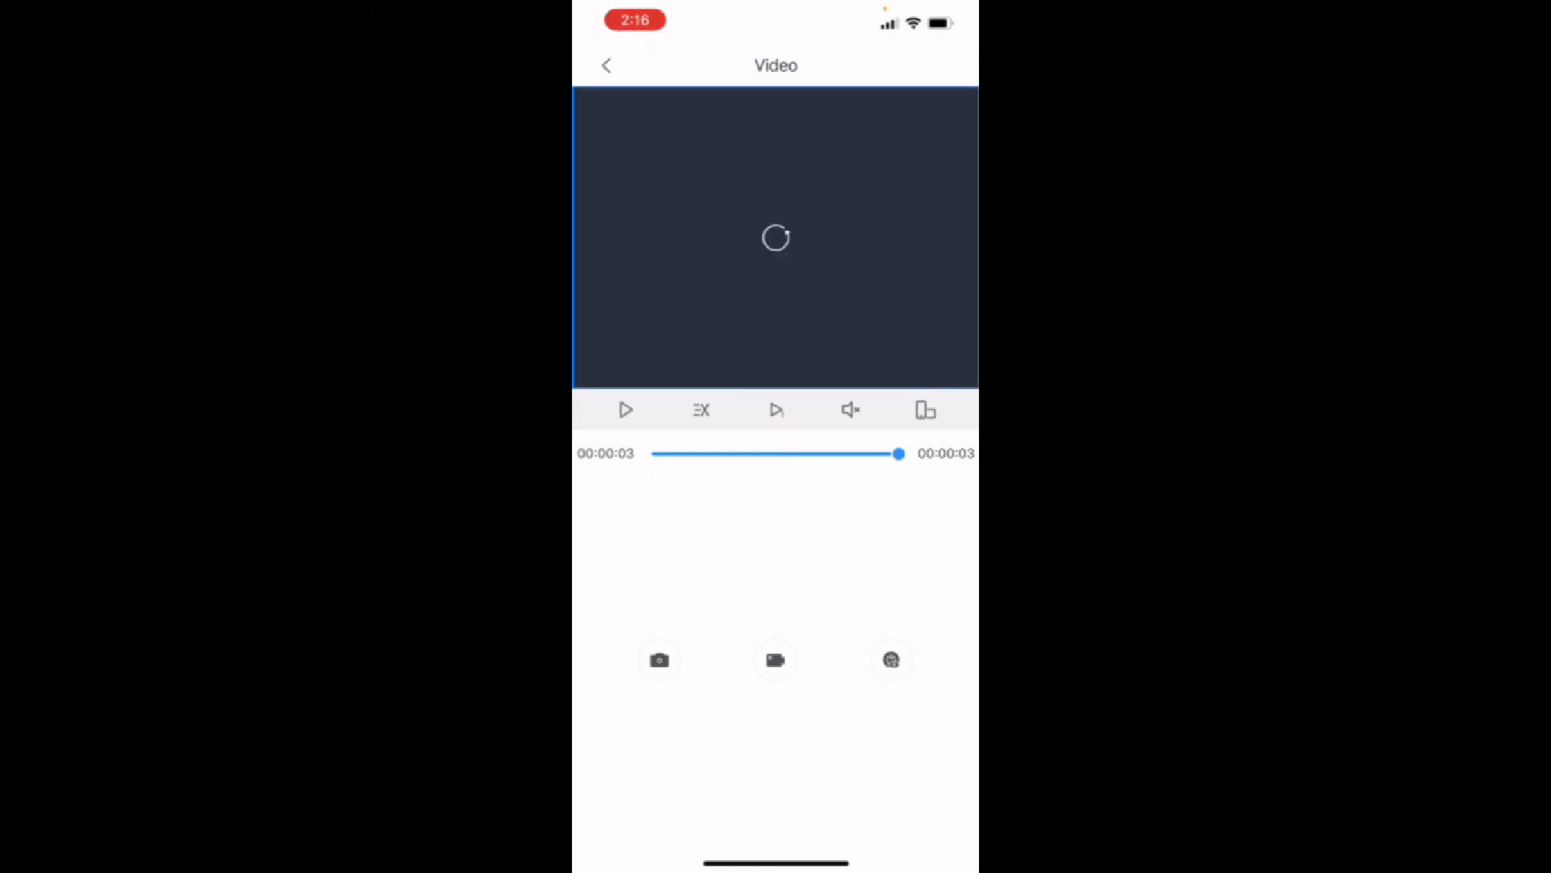